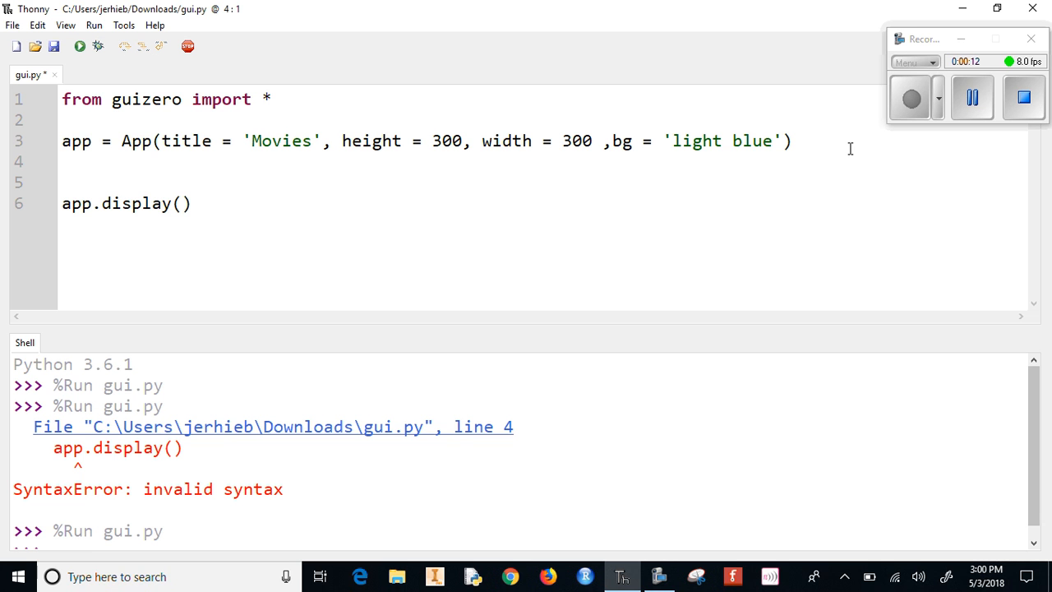
# Write Combo(app, options = ['Star Wars', 'Spiderman', 'Lego Movie']) on line 4
pyautogui.write('Comb')
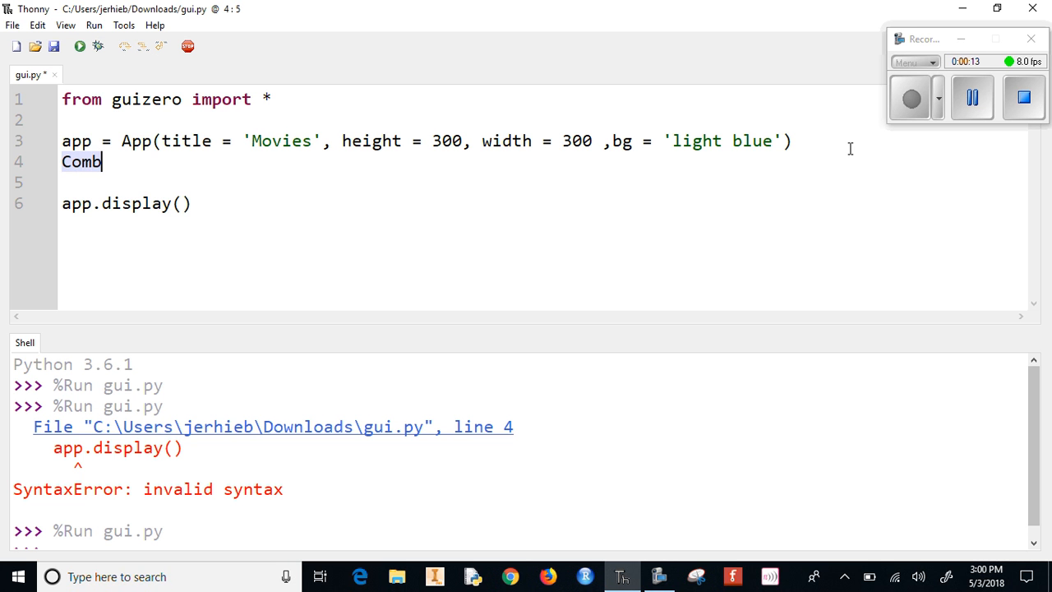
pyautogui.write('o(app,')
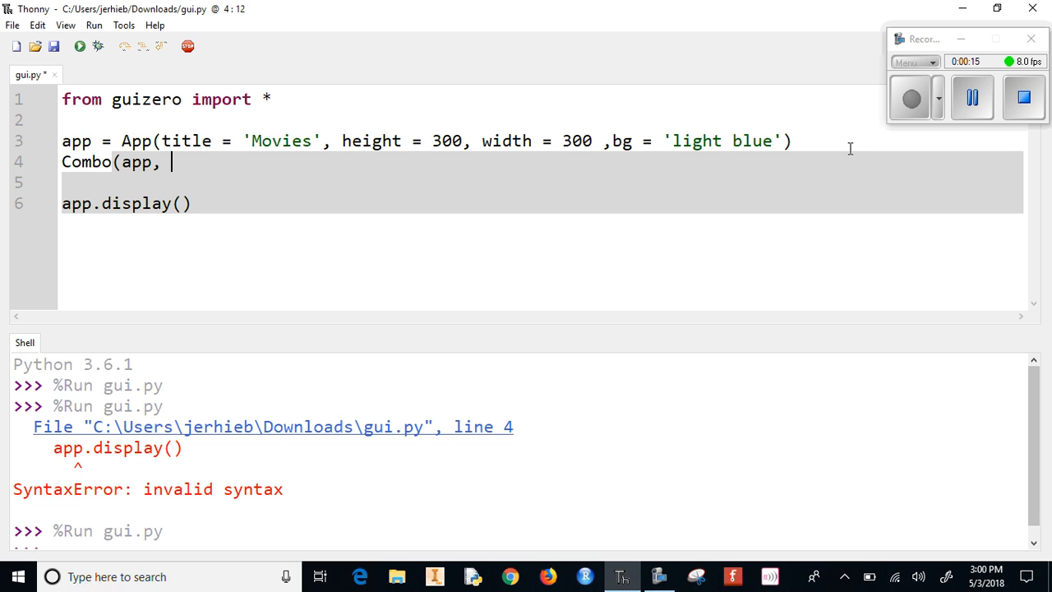
pyautogui.write('o')
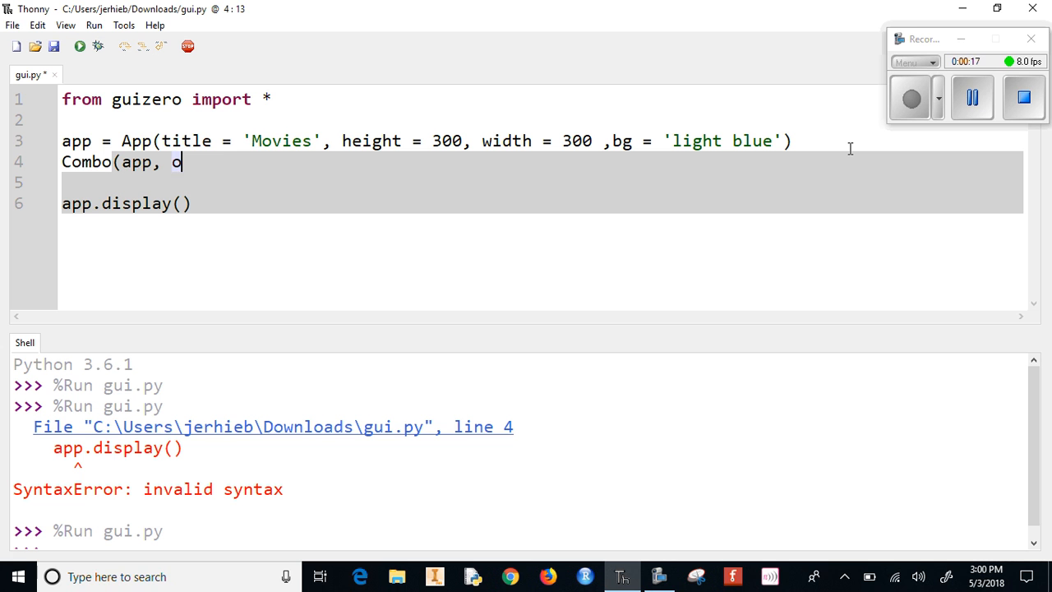
pyautogui.write('ptions =')
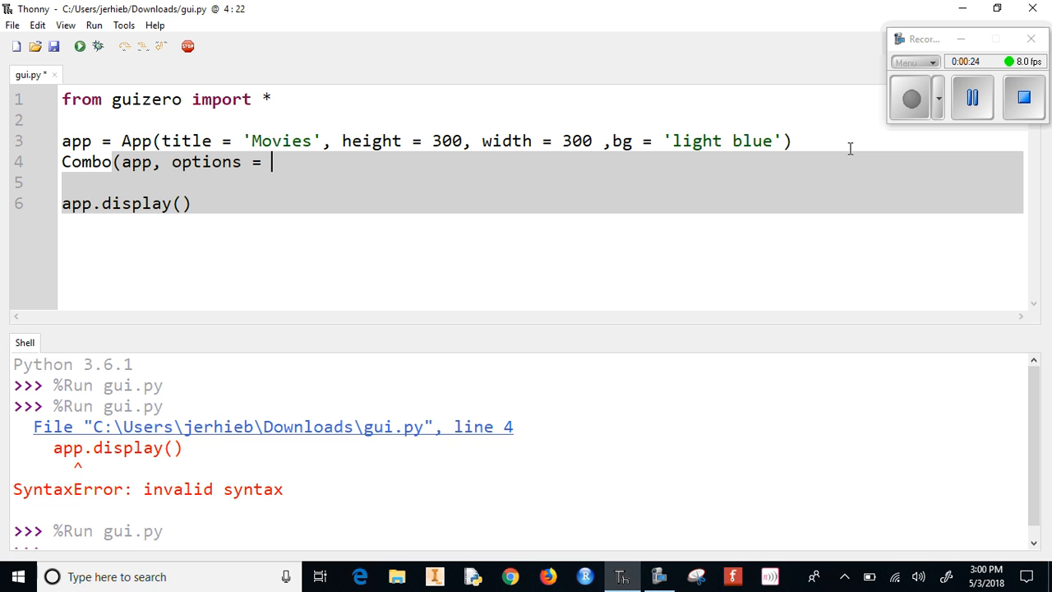
pyautogui.write('[')
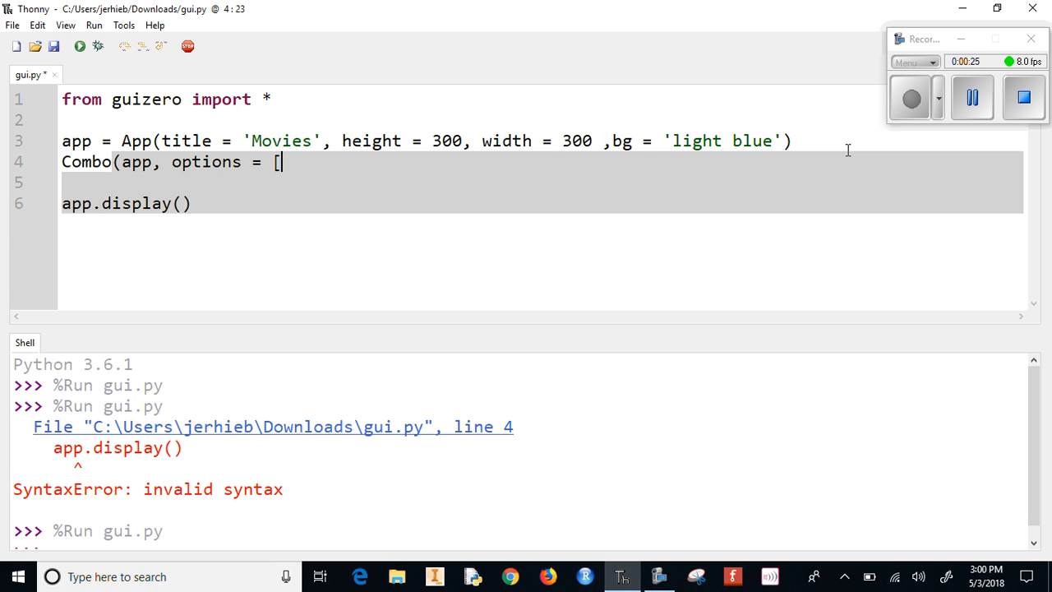
pyautogui.write("'Sta")
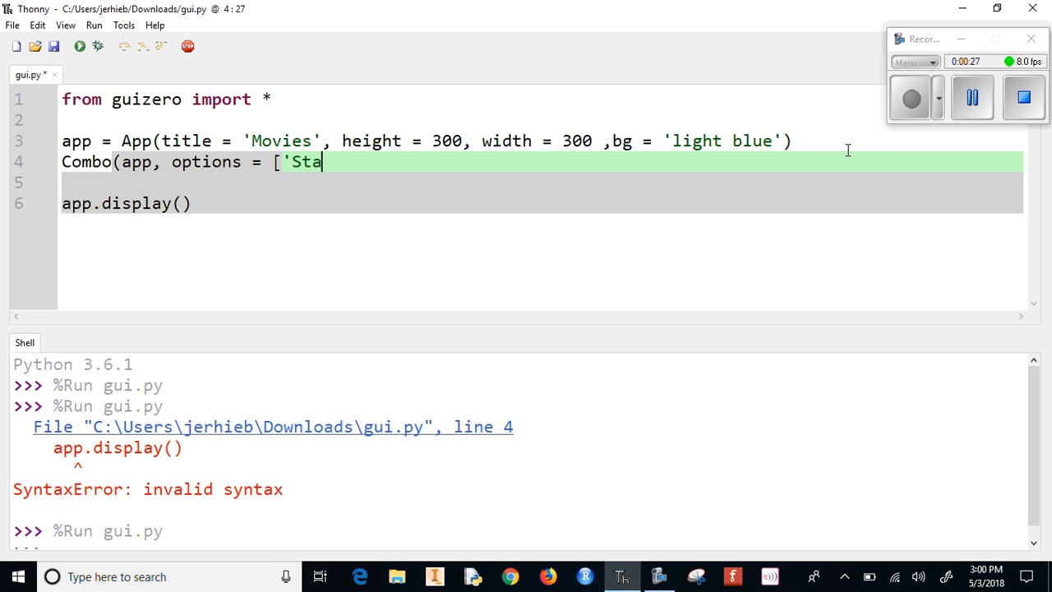
pyautogui.write('r Wars,')
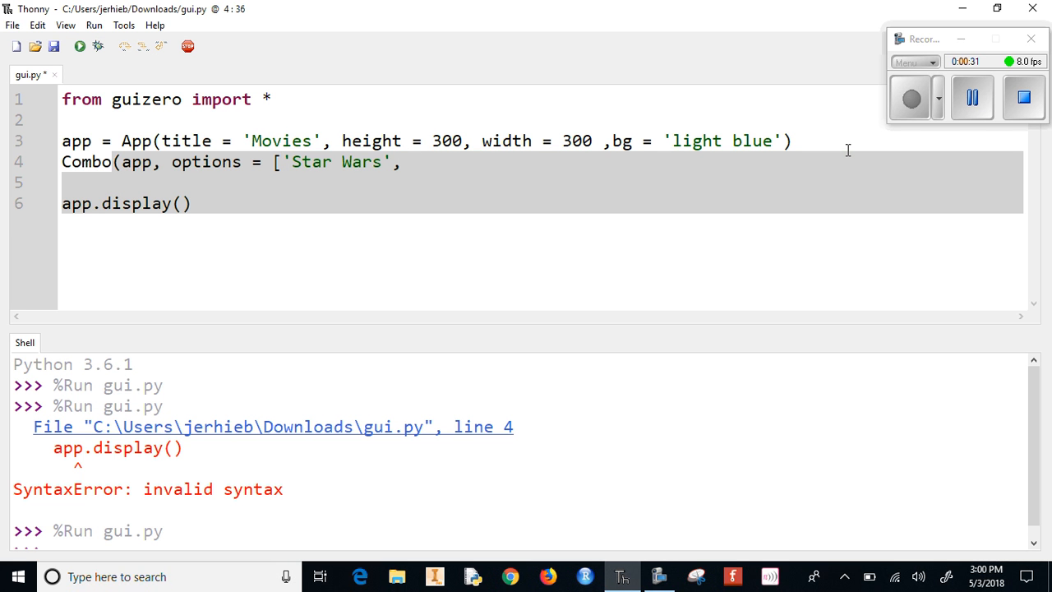
pyautogui.write("'Spr")
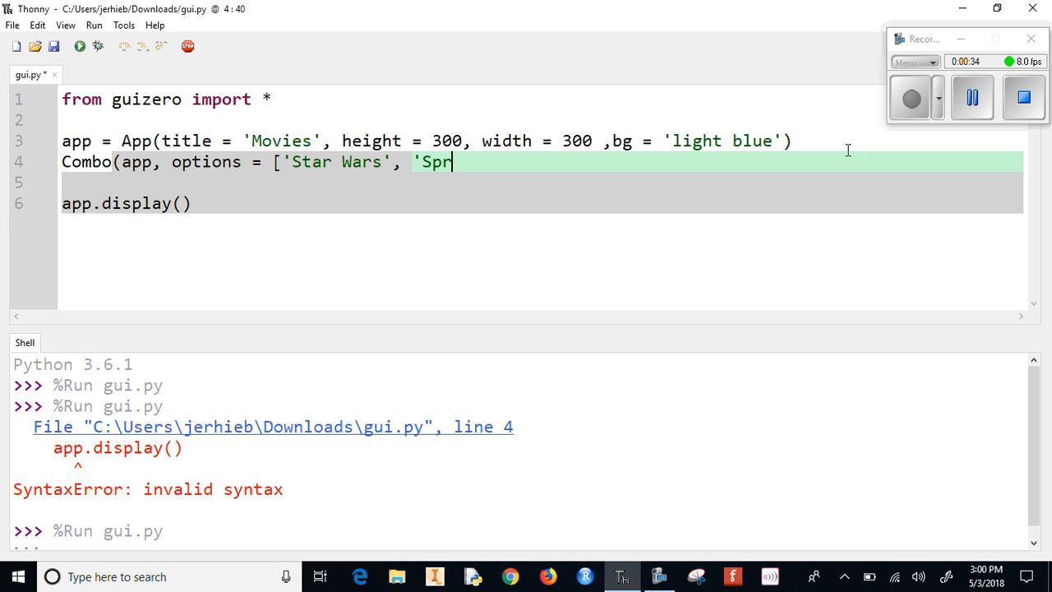
pyautogui.write('iderman')
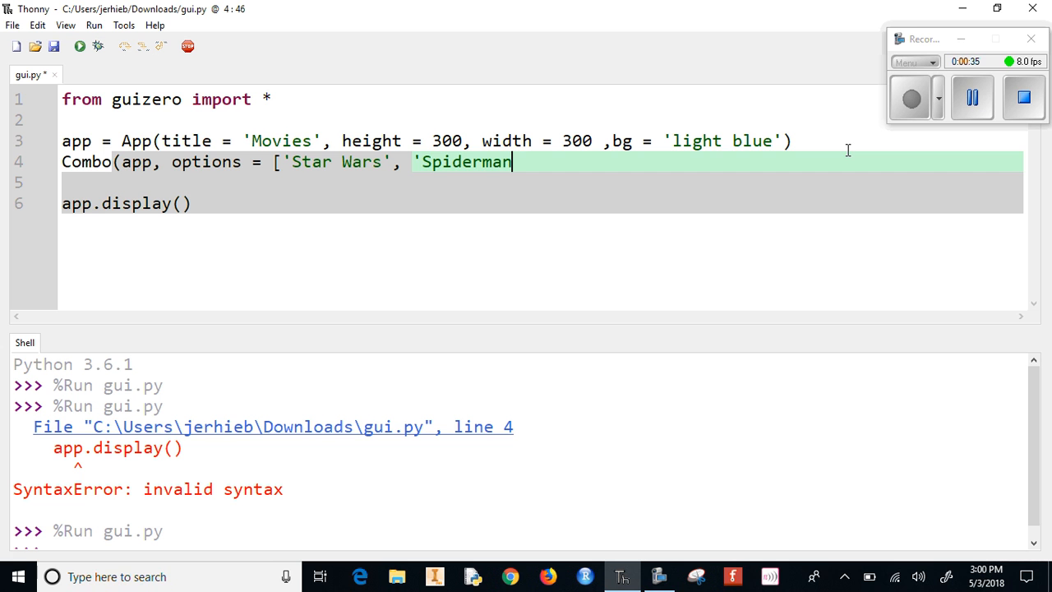
pyautogui.write("', '")
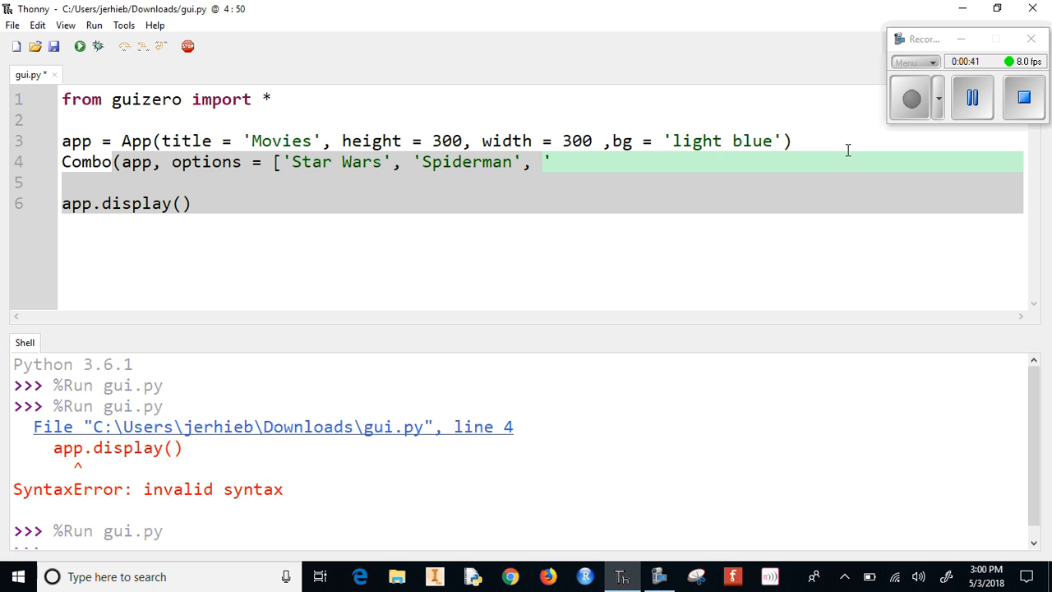
pyautogui.write('Lego')
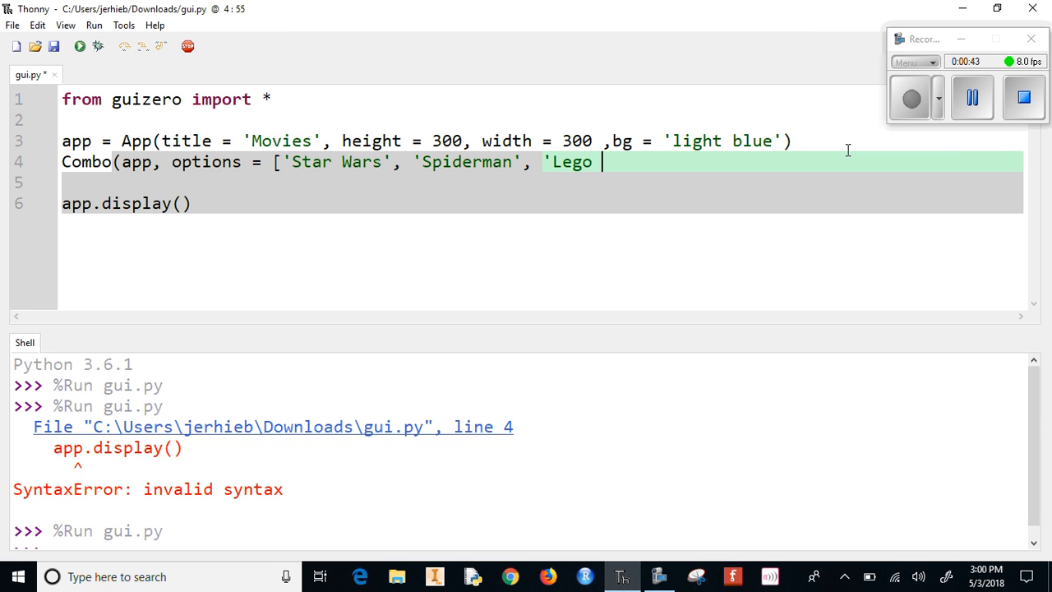
pyautogui.write("Movie'")
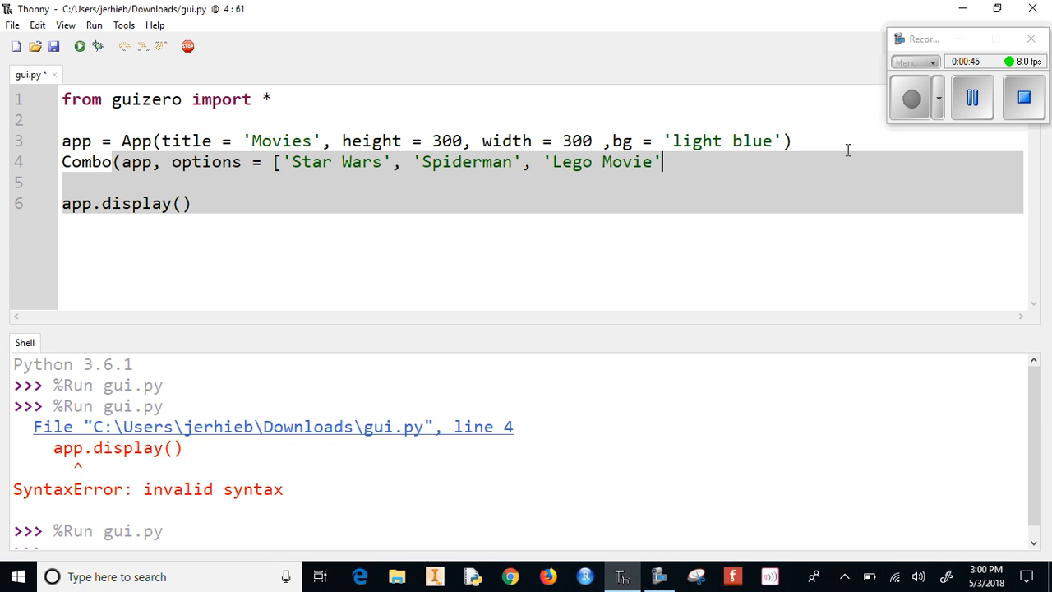
pyautogui.write(']')
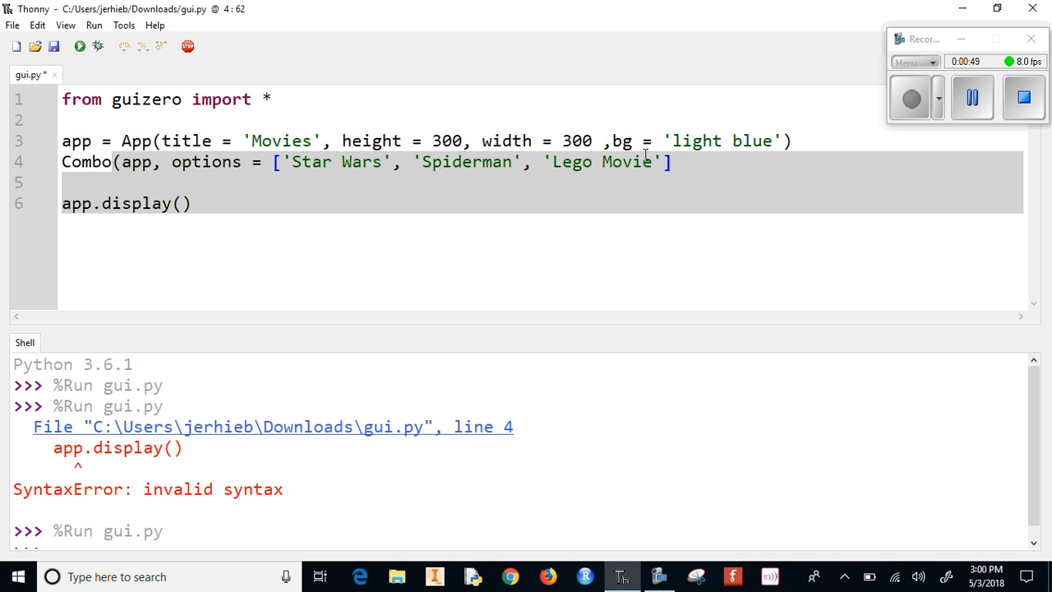
pyautogui.write(')')
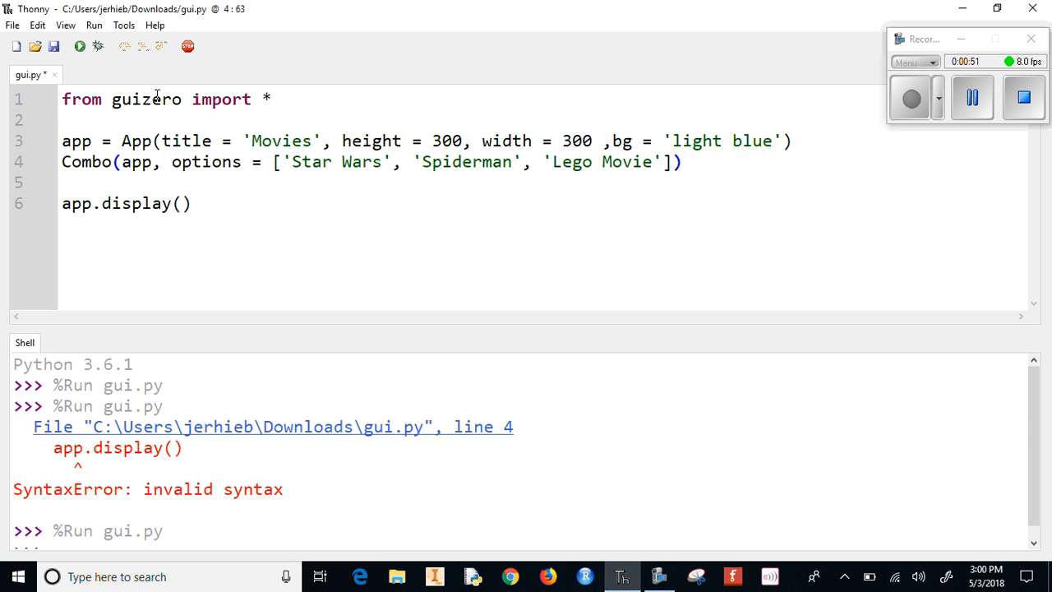
pyautogui.click(79, 46)
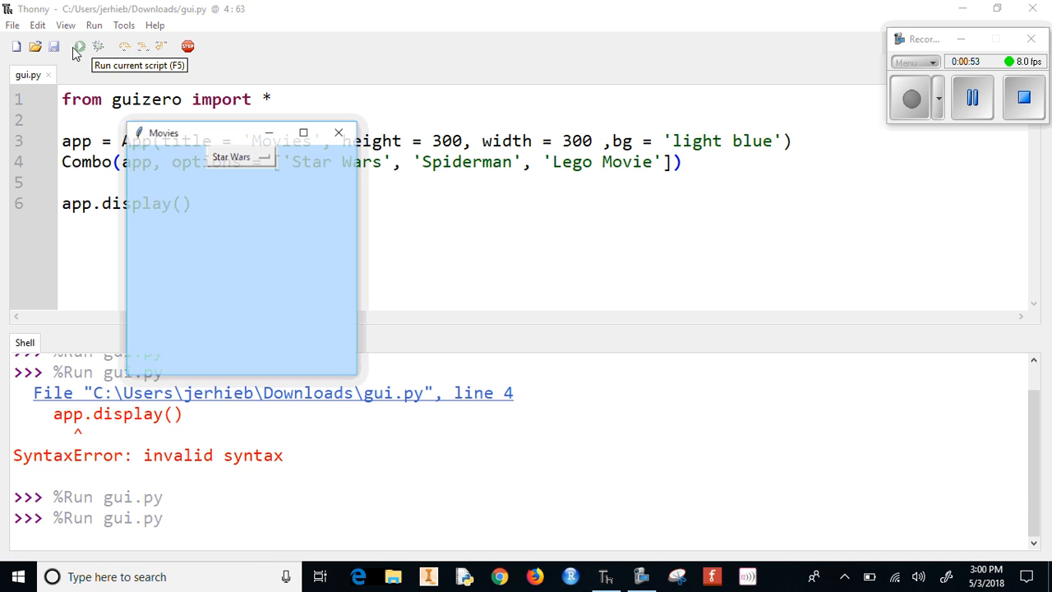
pyautogui.click(240, 156)
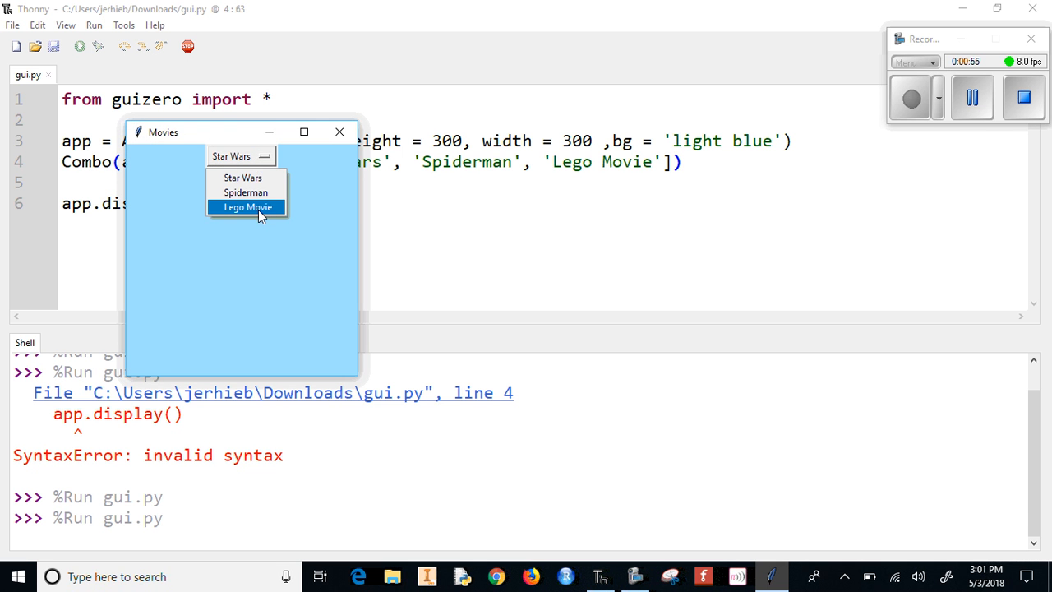
pyautogui.click(247, 192)
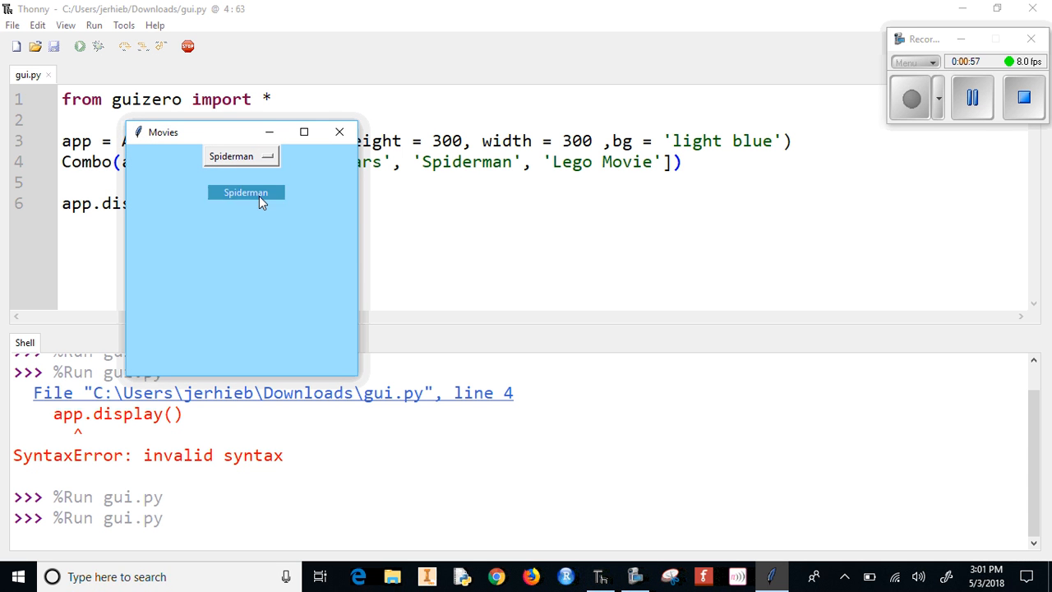
pyautogui.click(339, 132)
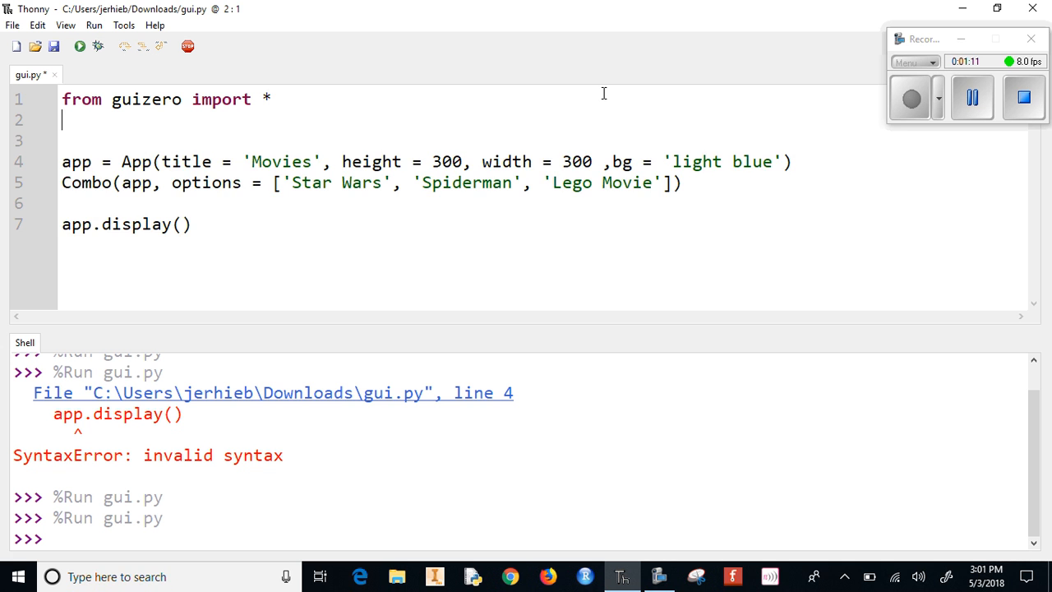
# Write the function header def fav_movie(selected_value): below the import
pyautogui.write('def')
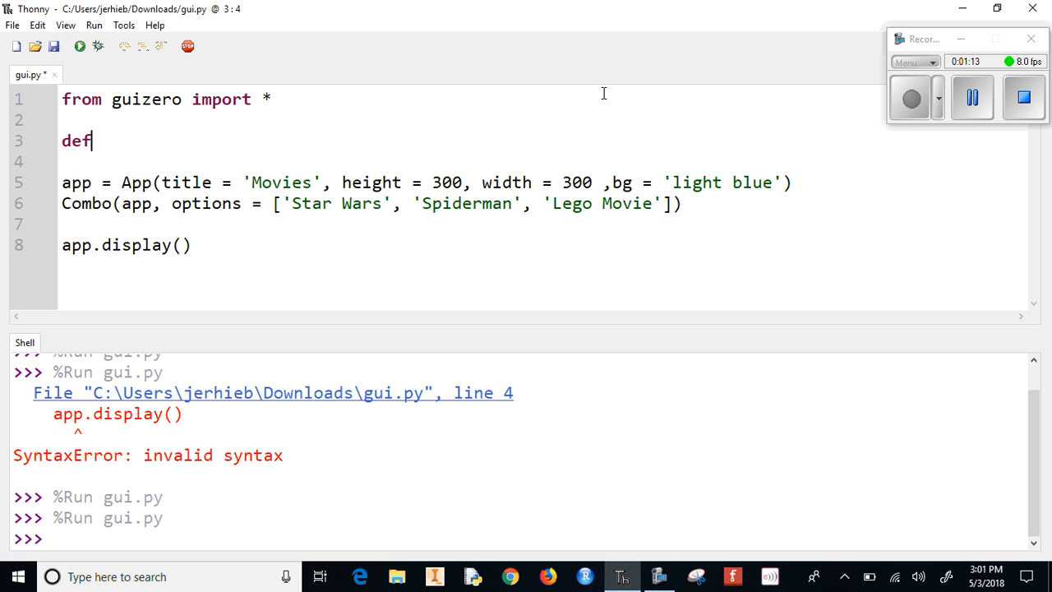
pyautogui.write('fav_')
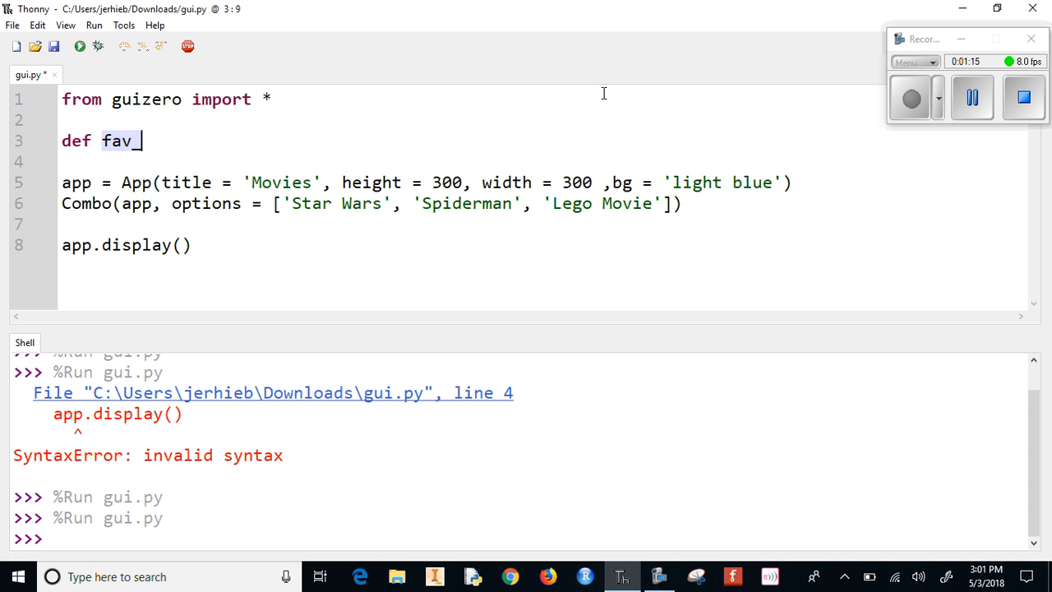
pyautogui.write('movie()')
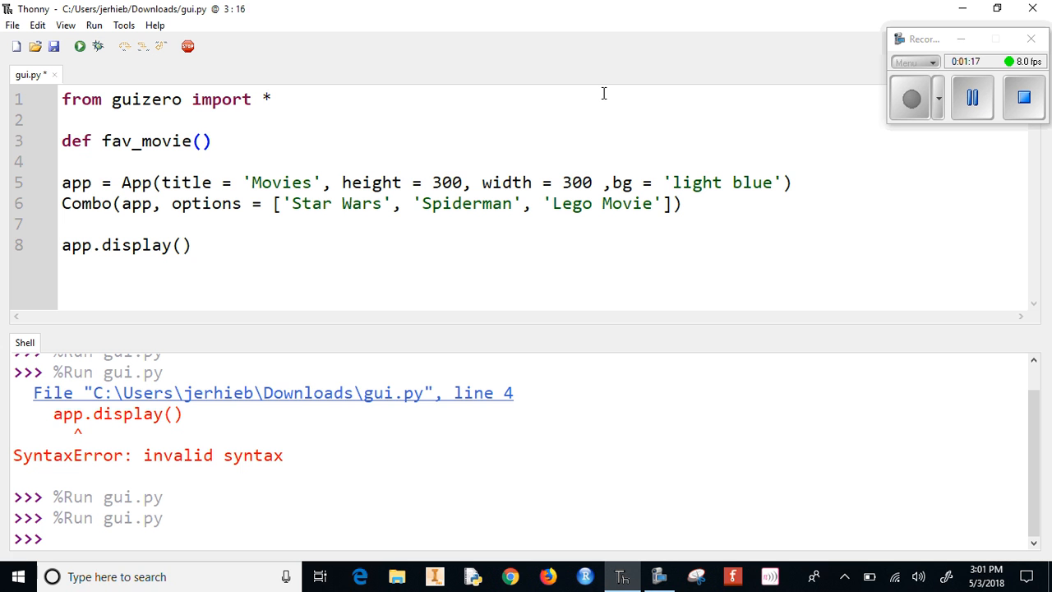
pyautogui.write('s')
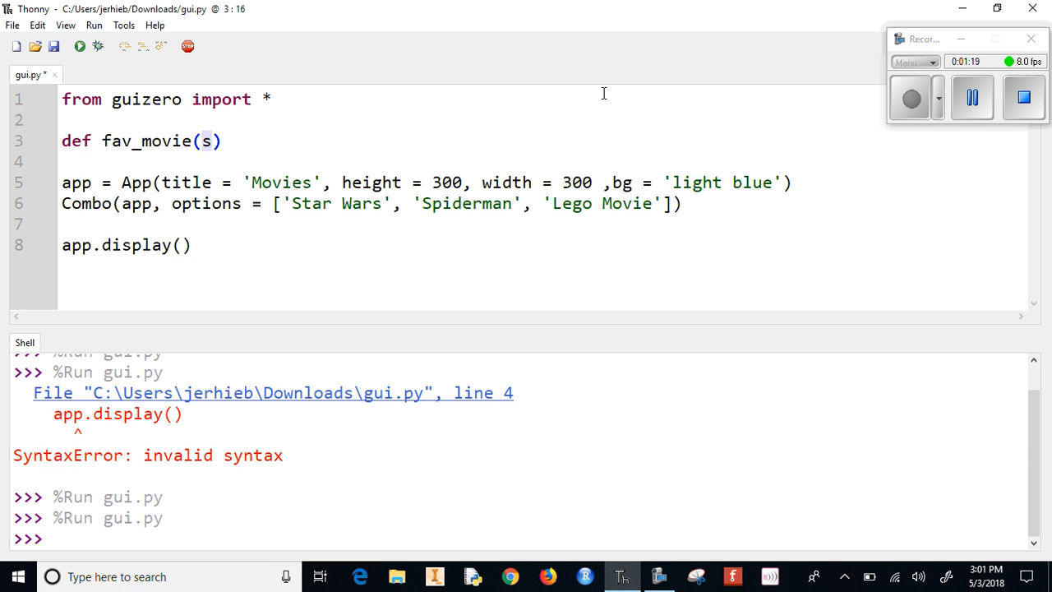
pyautogui.write('elected')
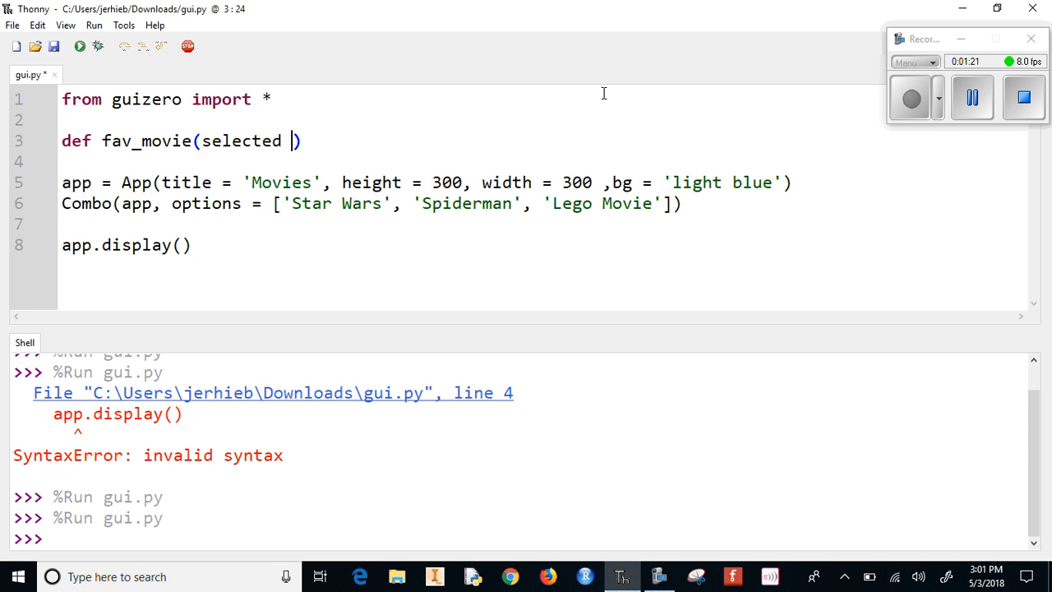
pyautogui.write('_value')
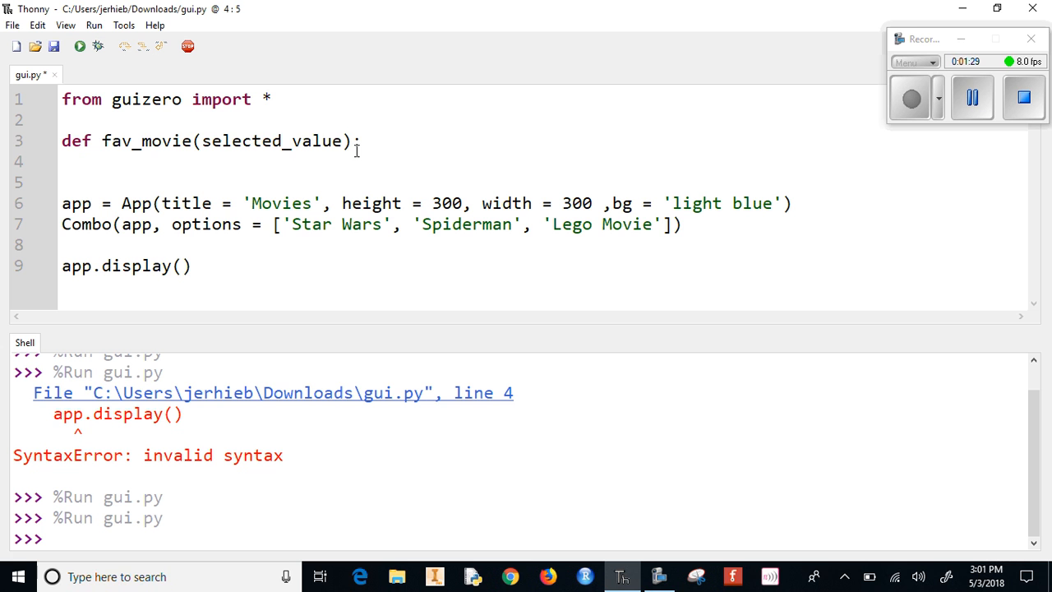
# Add an if branch for 'Star Wars' showing Text 'Great Series'
pyautogui.write('if se')
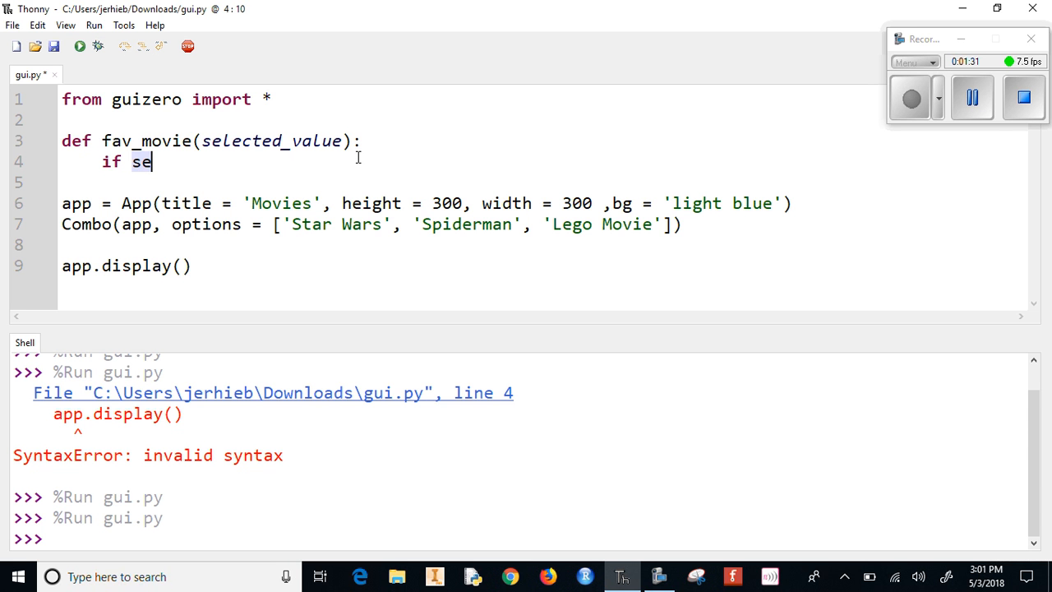
pyautogui.write('lected_')
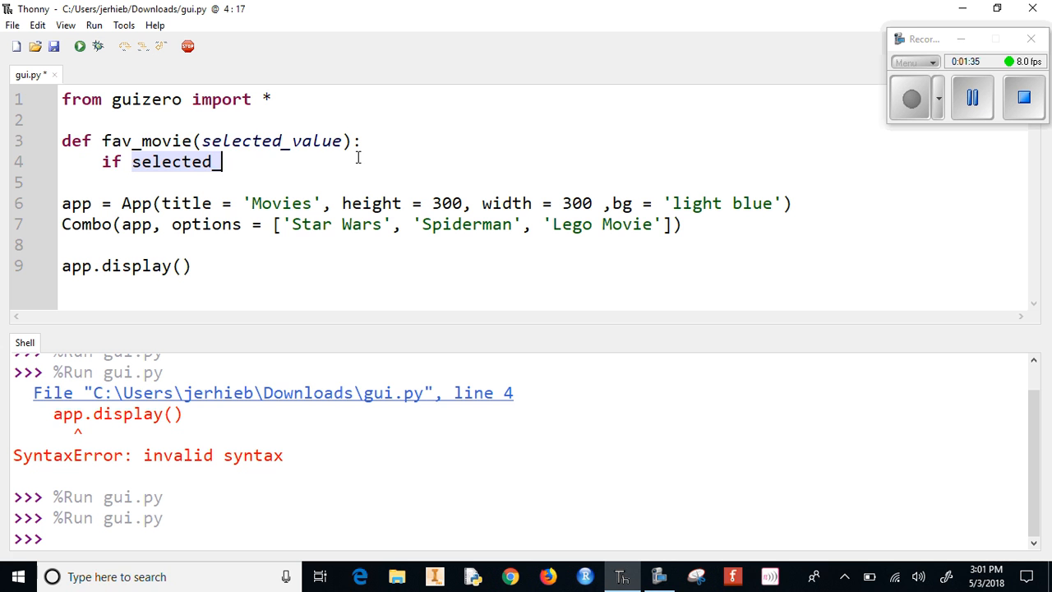
pyautogui.write('value')
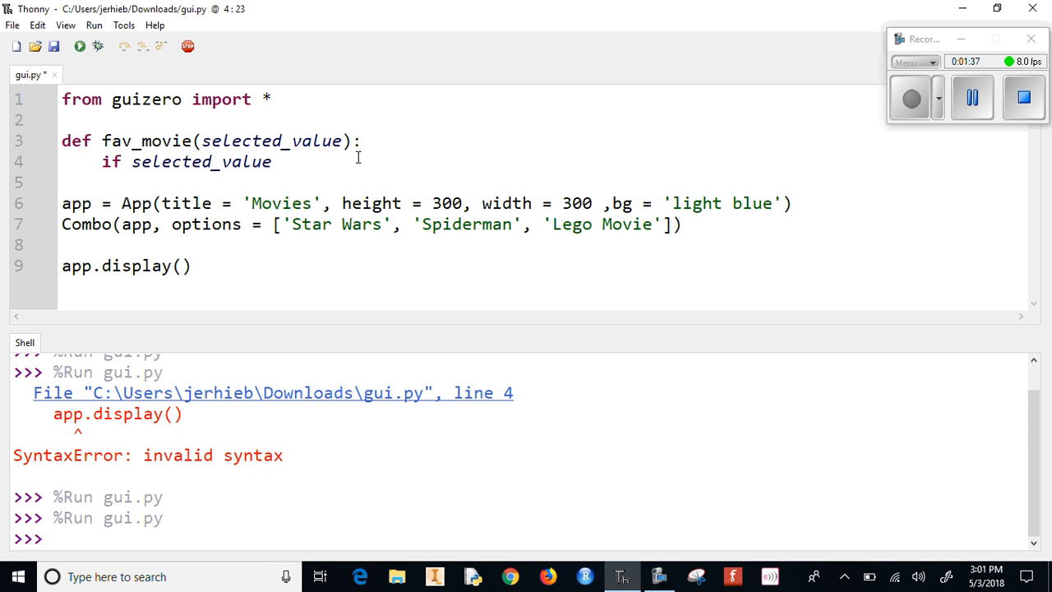
pyautogui.write('==')
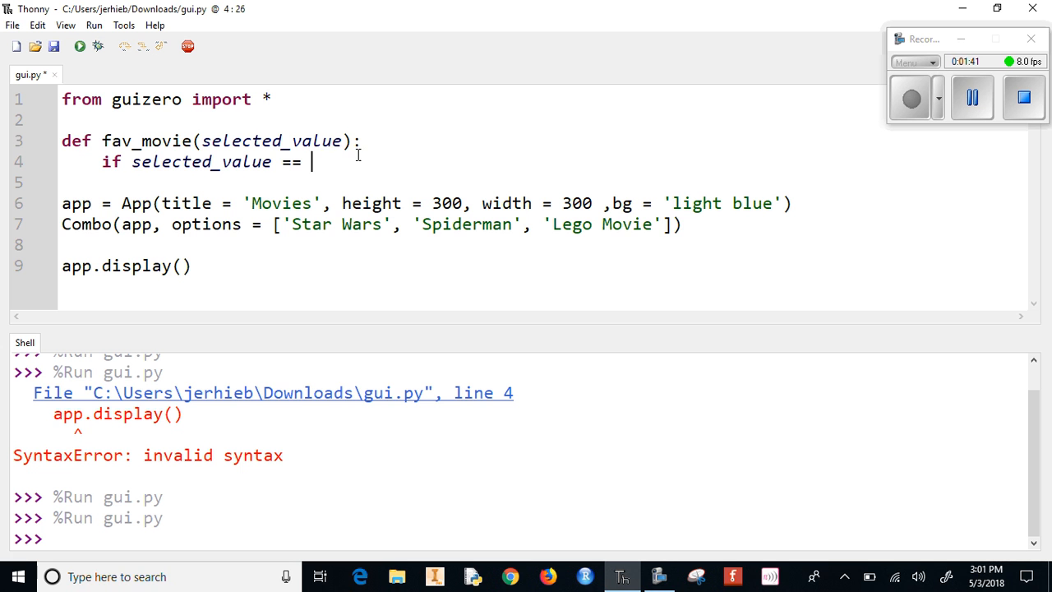
pyautogui.write("'Star Wars':")
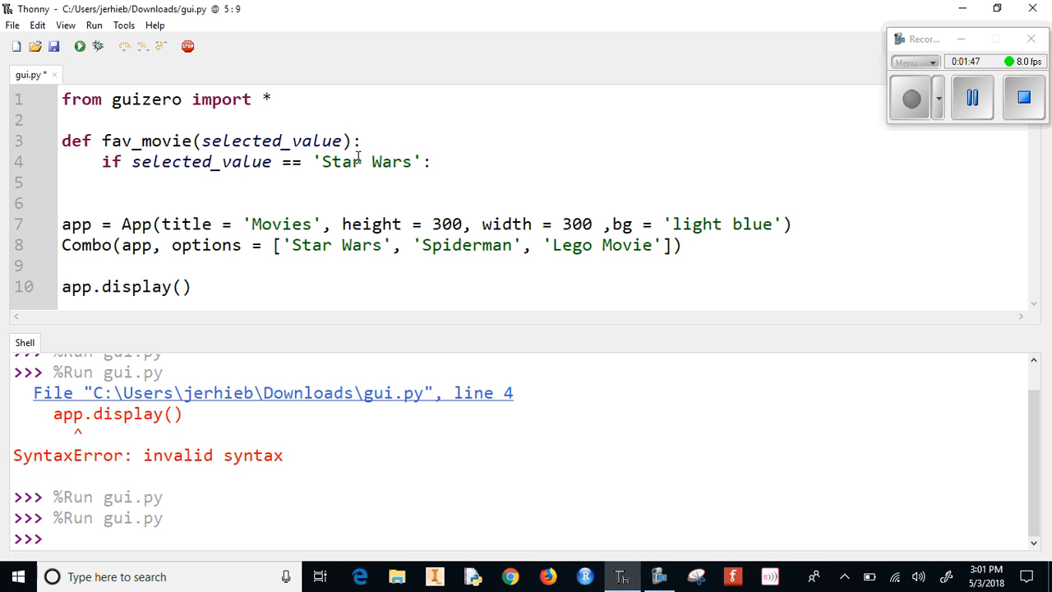
pyautogui.write('T')
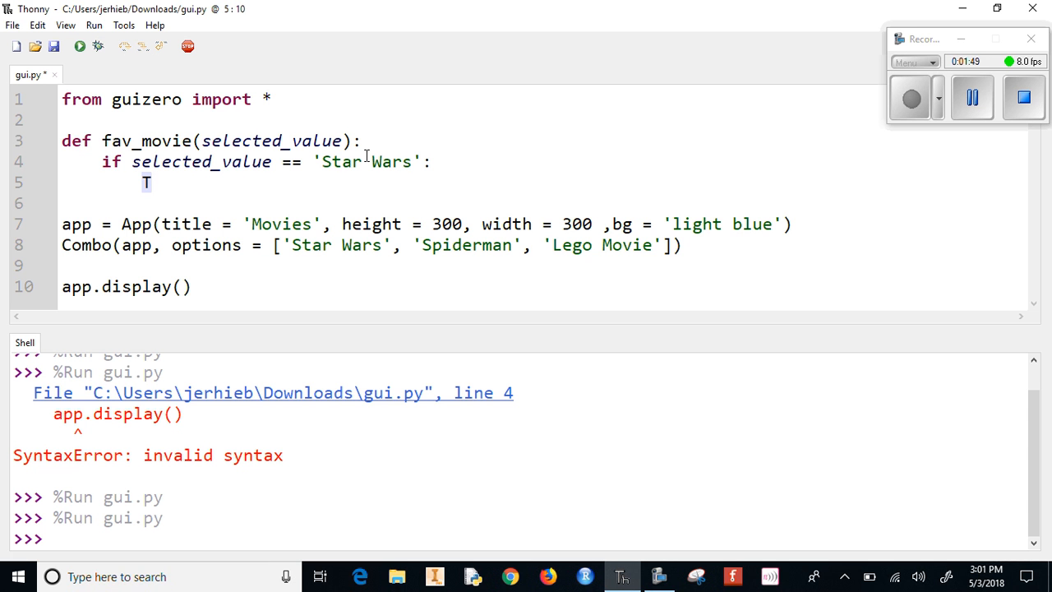
pyautogui.write('ext')
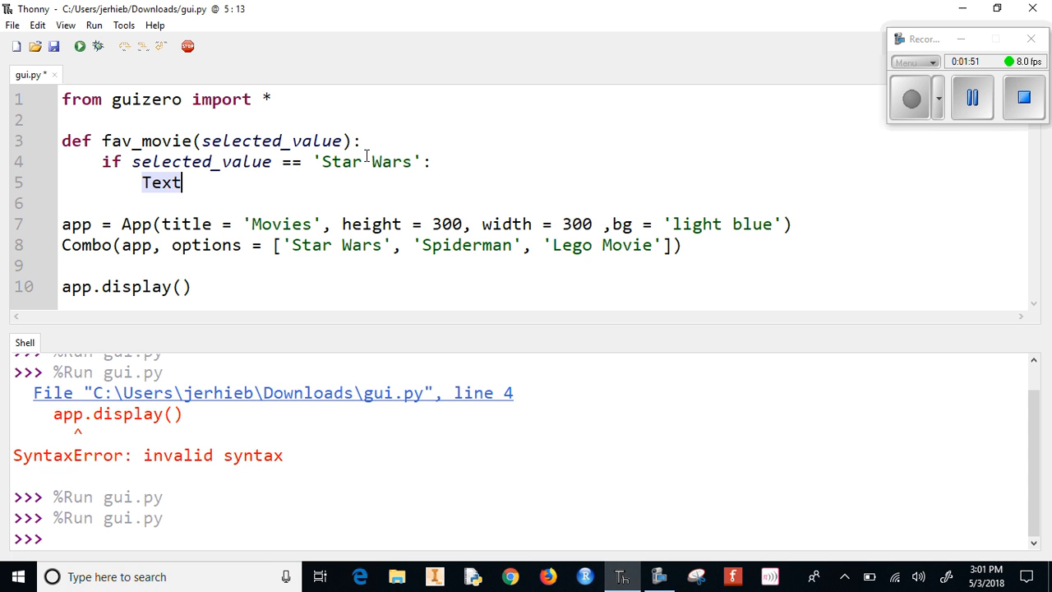
pyautogui.write('(a')
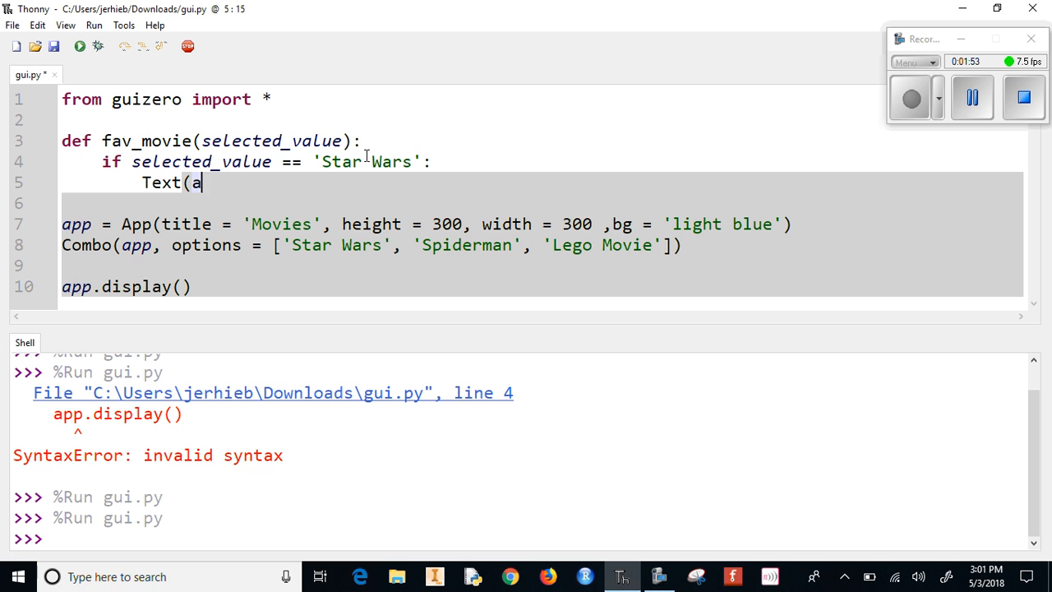
pyautogui.write('pp,')
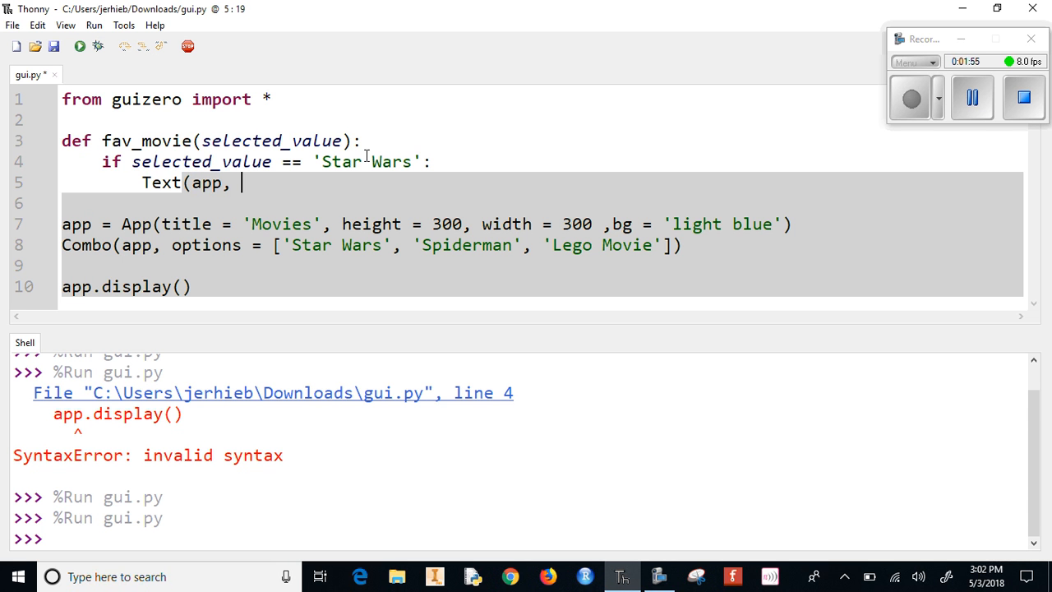
pyautogui.write('te')
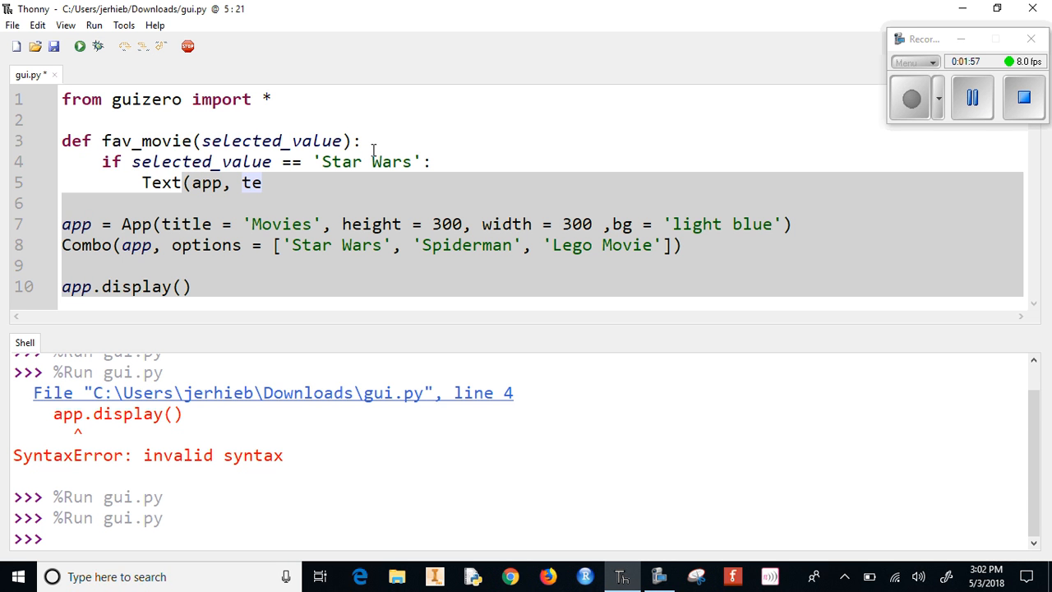
pyautogui.write('xt =')
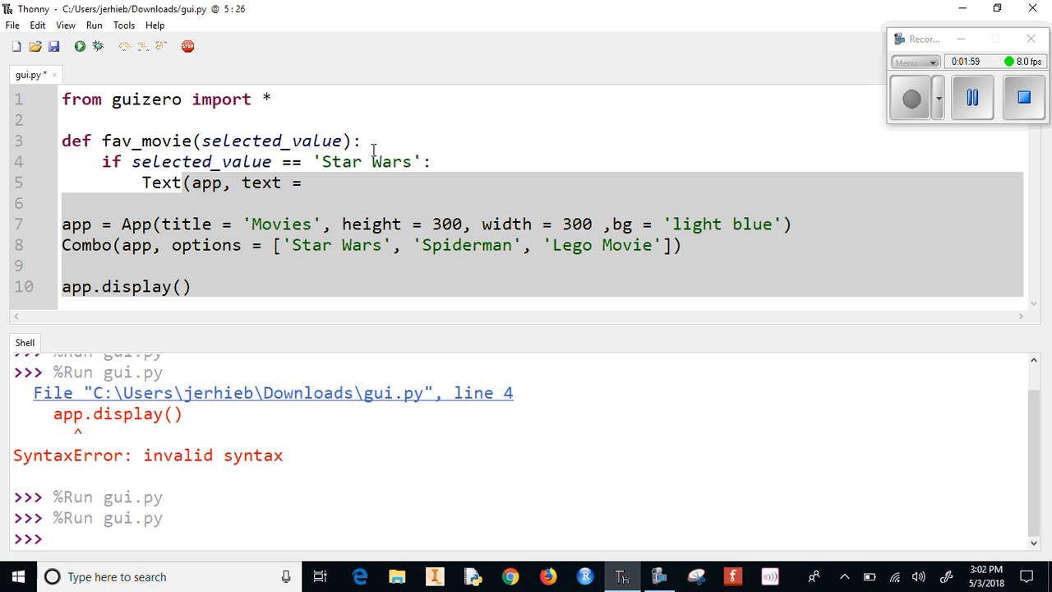
pyautogui.write("'Great")
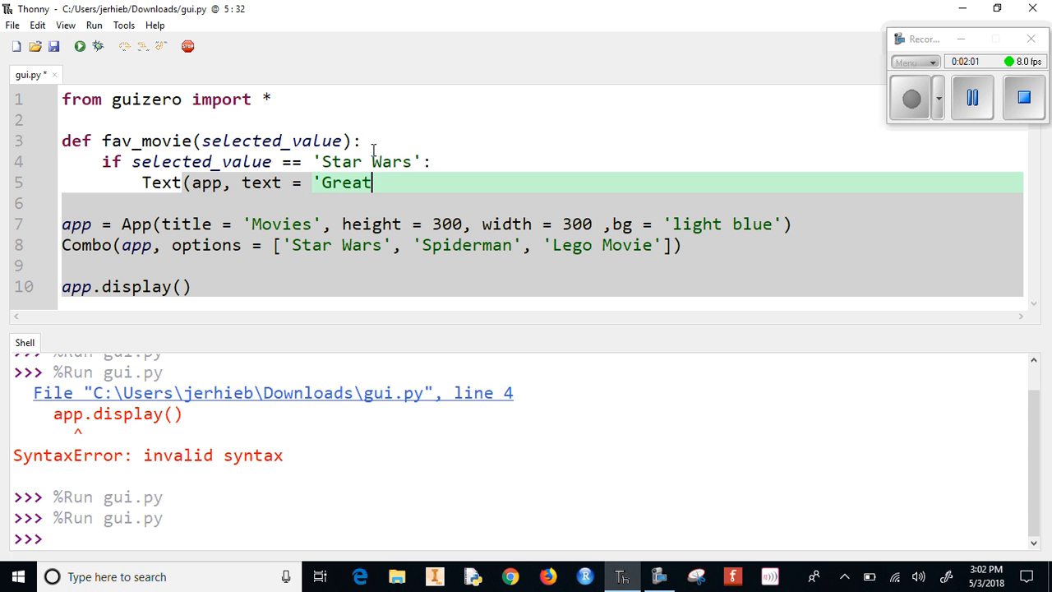
pyautogui.write("Series'")
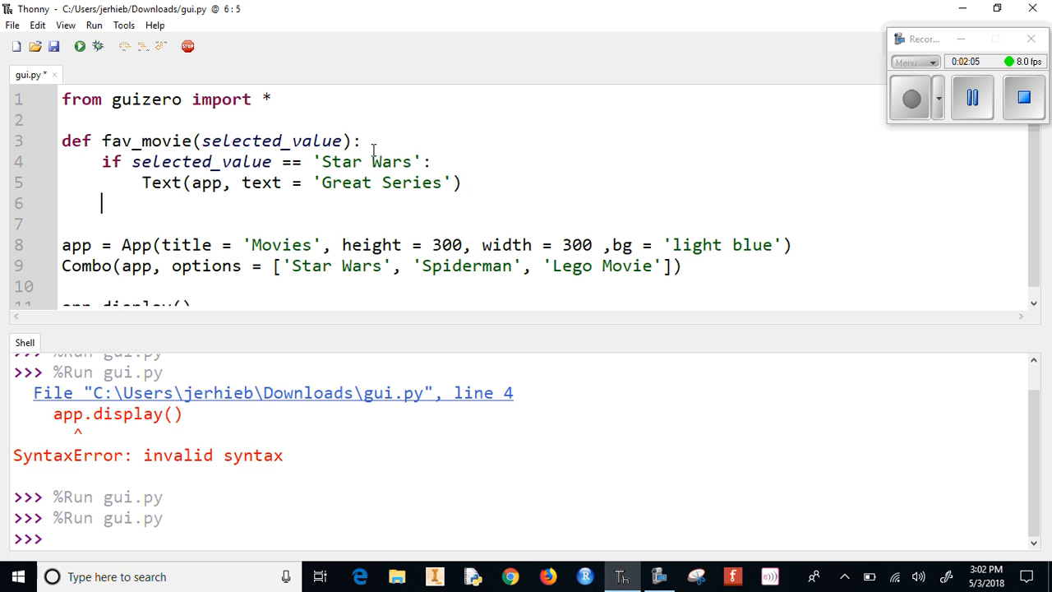
# Add an elif branch for 'Spiderman' showing Text "I'm not a big fan"
pyautogui.write('elif s')
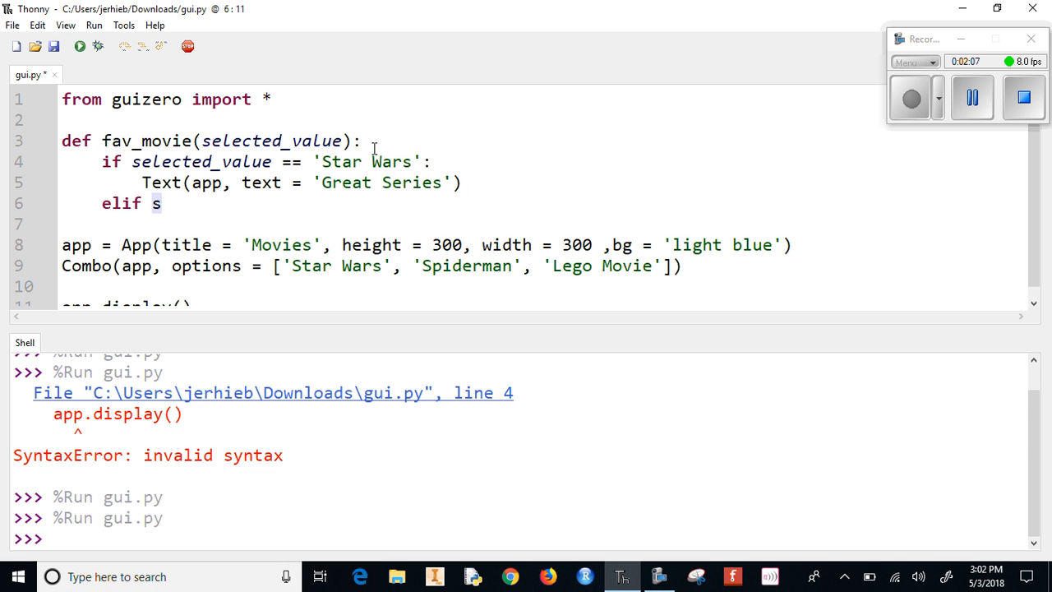
pyautogui.write('elected')
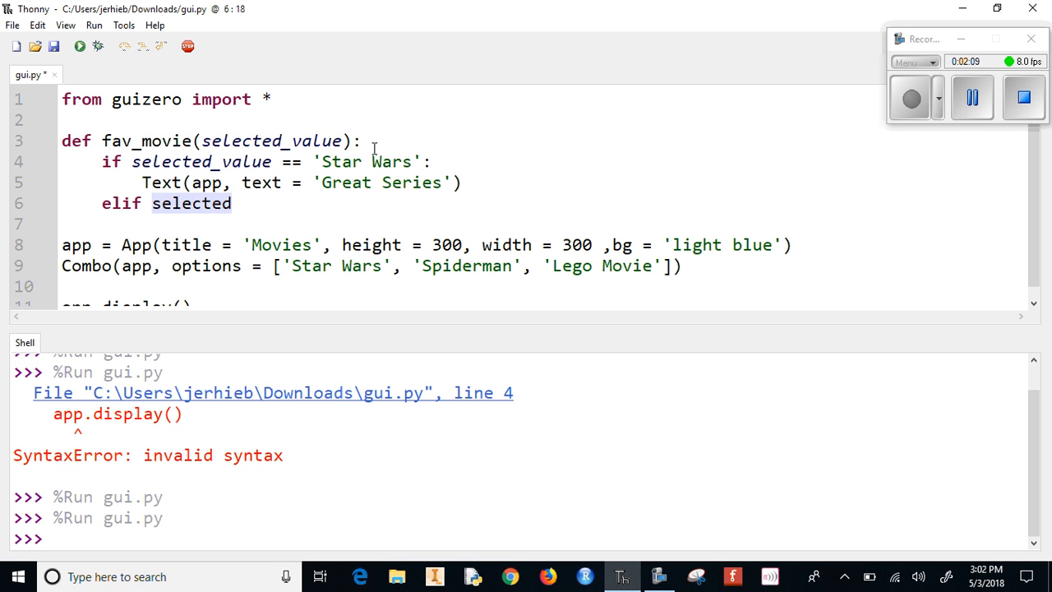
pyautogui.write('_value ==')
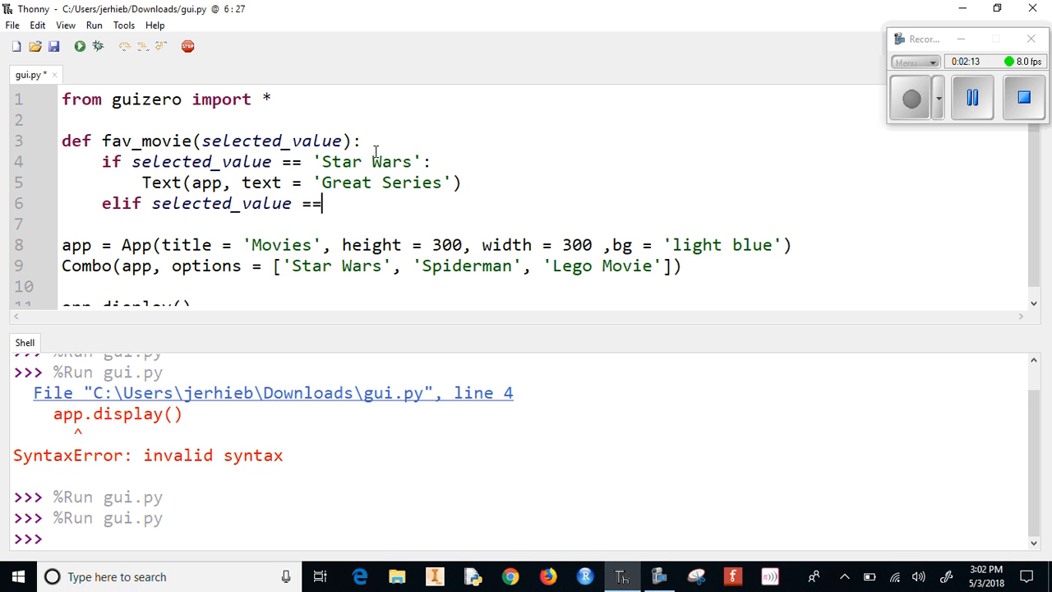
pyautogui.write("'Sp")
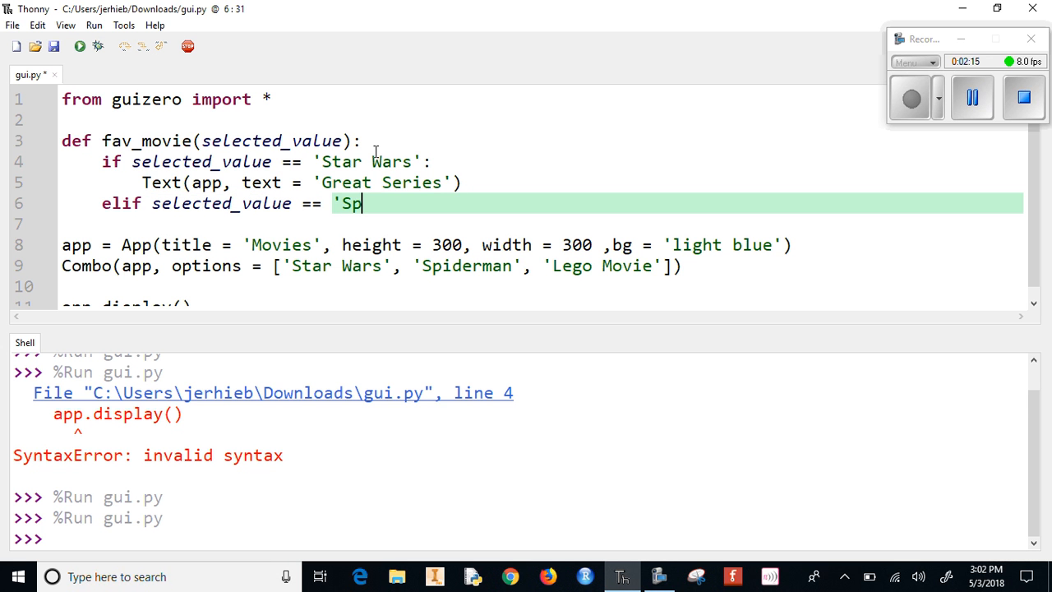
pyautogui.write('ider')
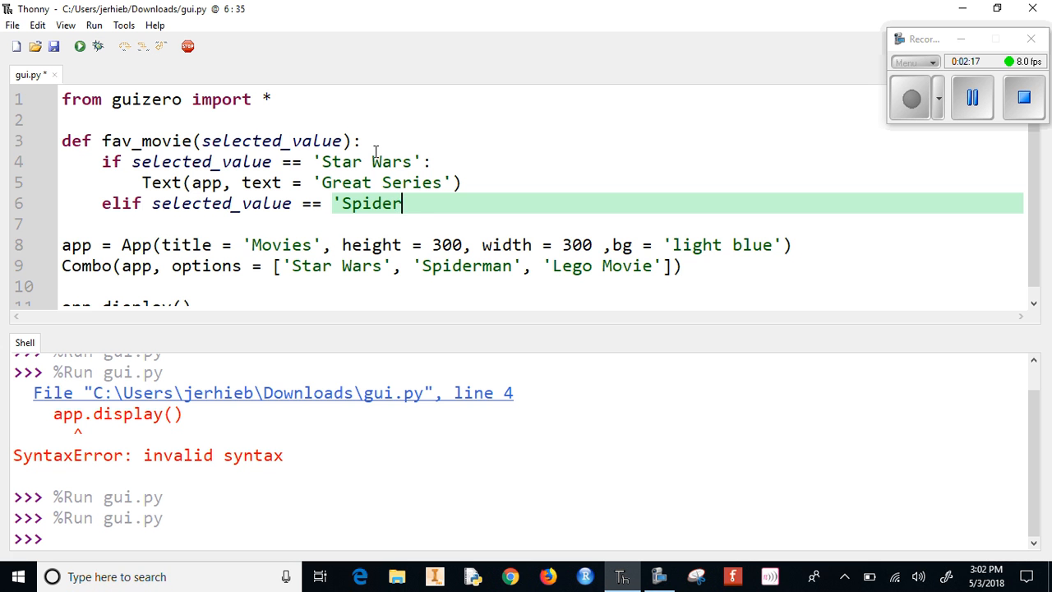
pyautogui.write("man':")
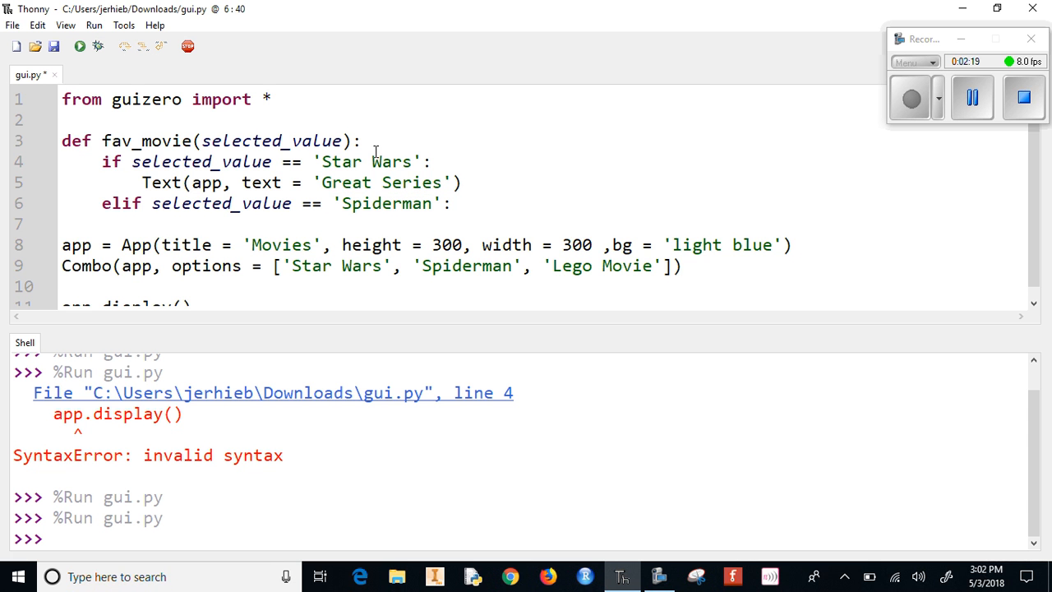
pyautogui.write('Text')
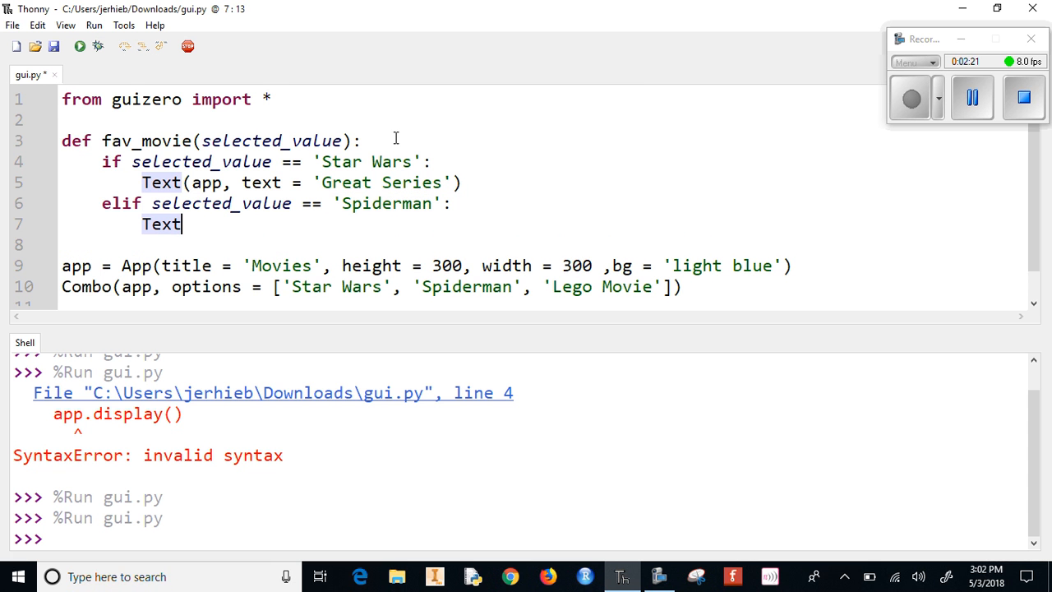
pyautogui.write('(app,')
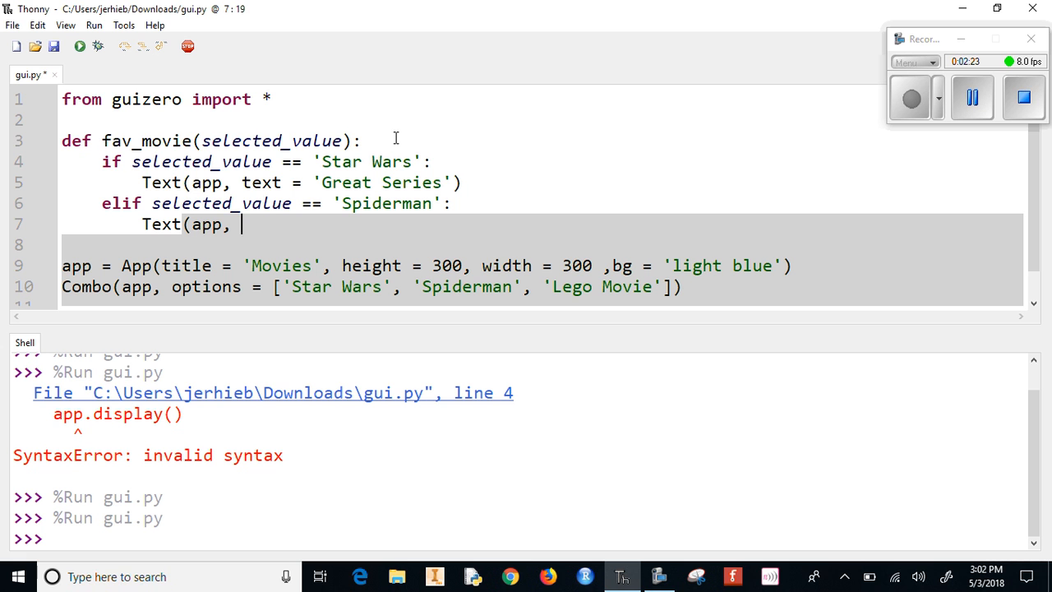
pyautogui.write('text =')
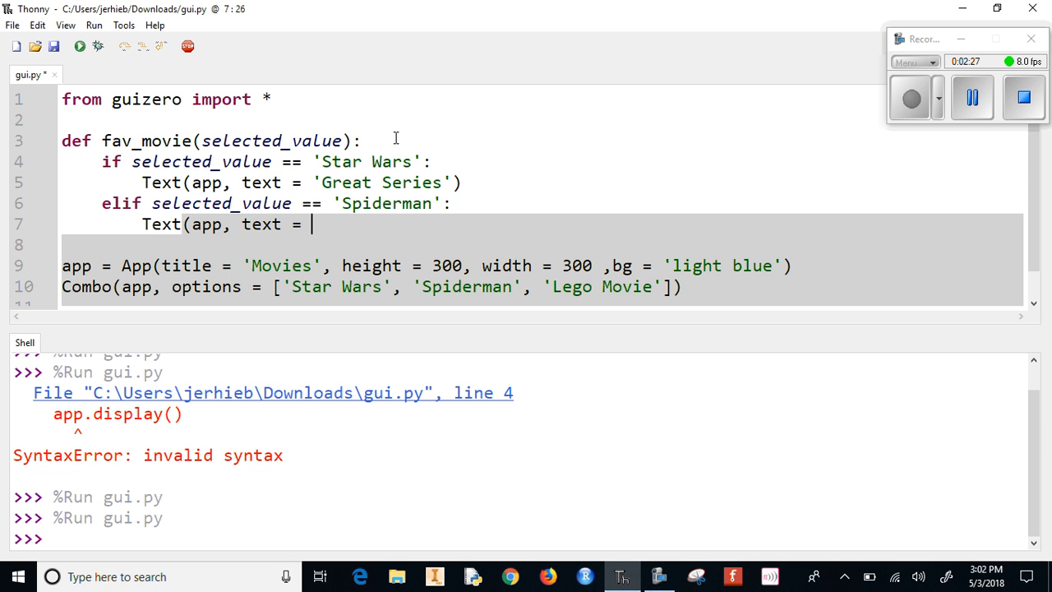
pyautogui.write("'I'")
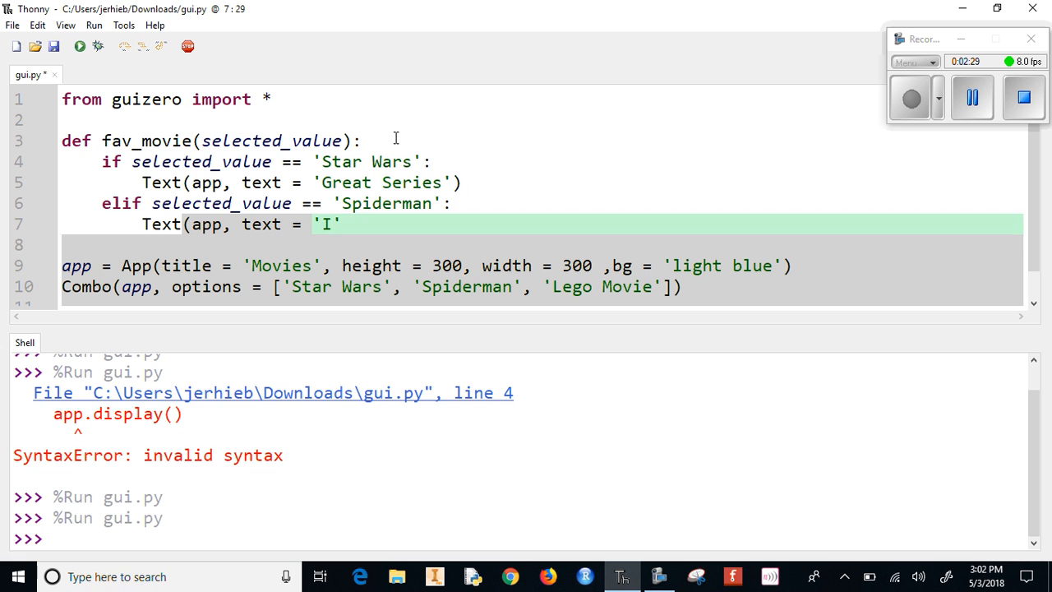
pyautogui.press('Backspace')
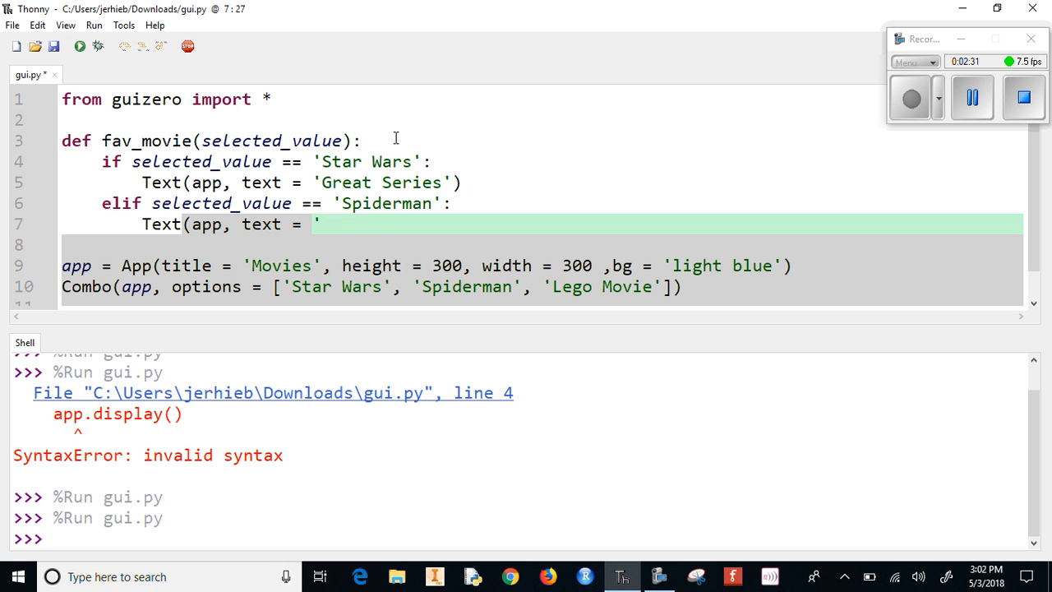
pyautogui.write('"I')
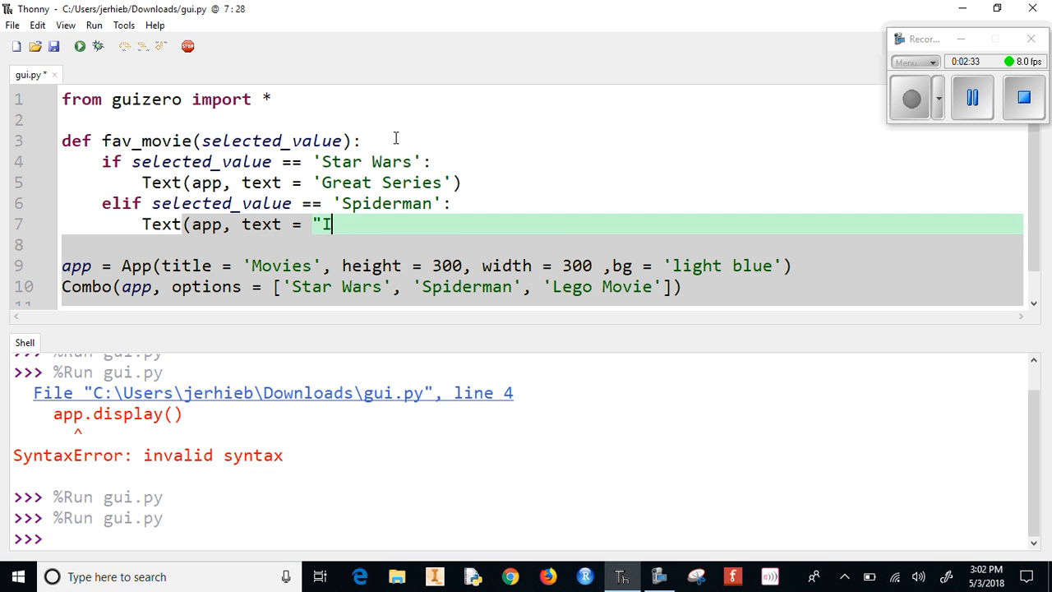
pyautogui.write("'m")
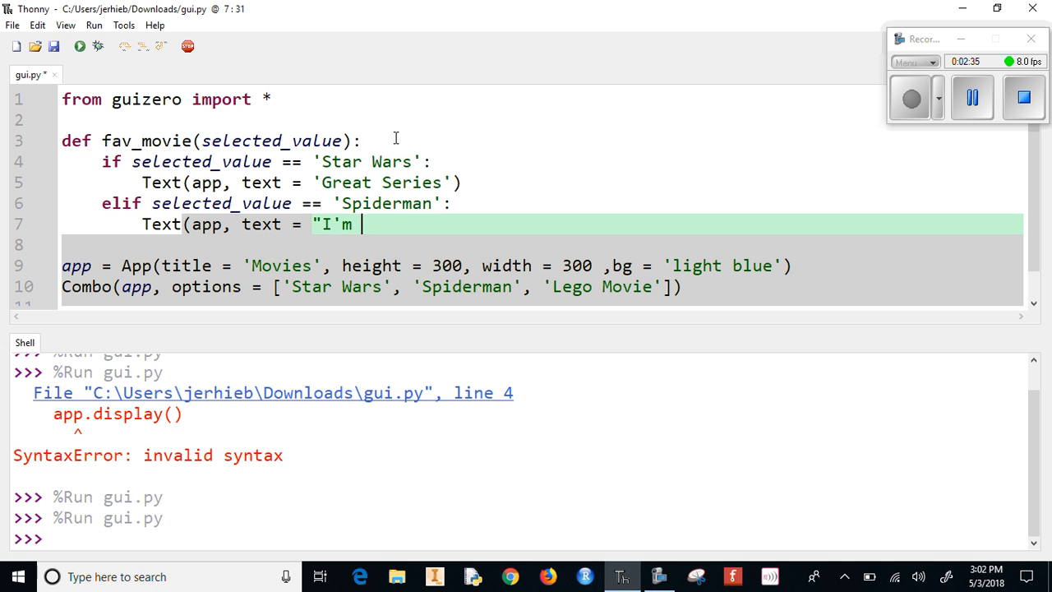
pyautogui.write('not a big')
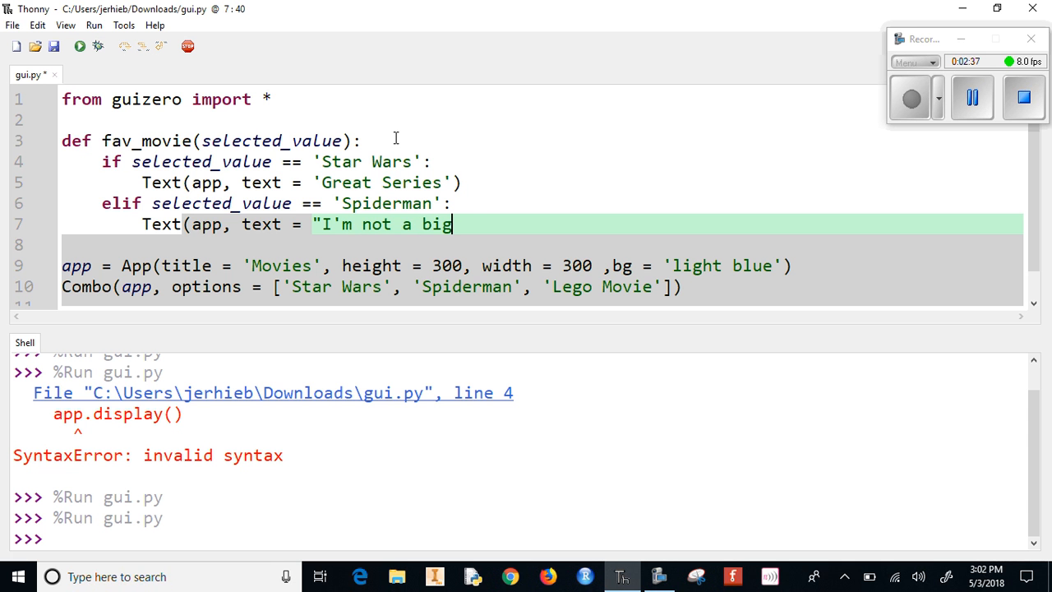
pyautogui.write('fan")')
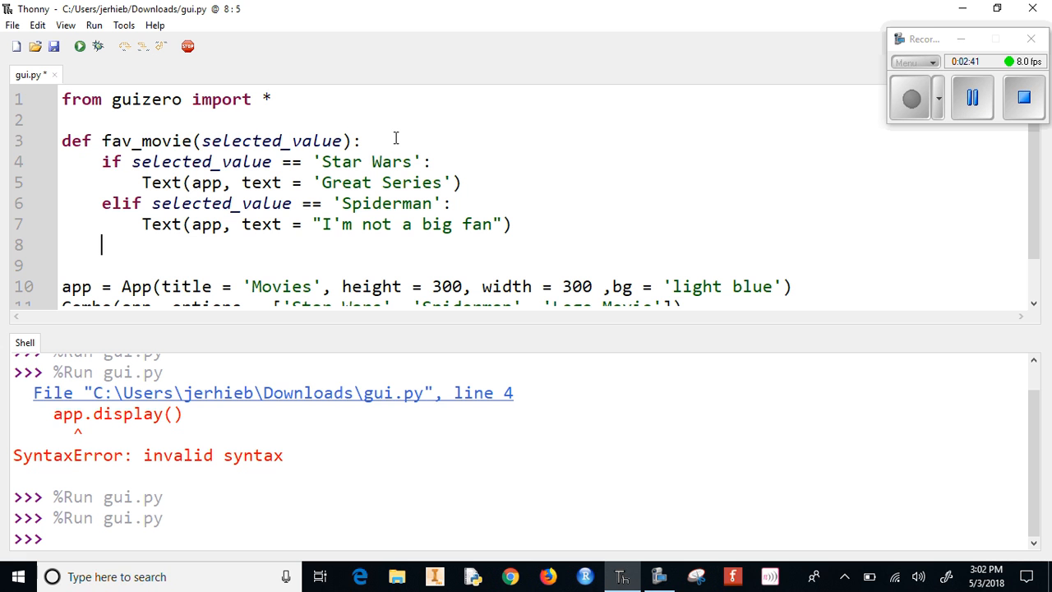
# Add an else branch showing Text 'My kids love Lego Movies'
pyautogui.write('else')
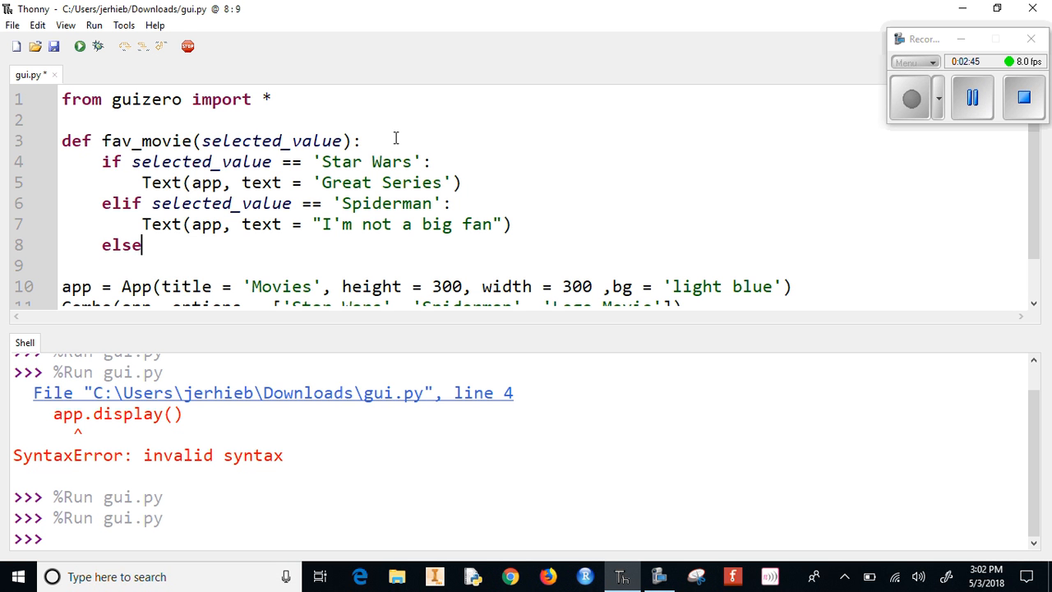
pyautogui.write(':')
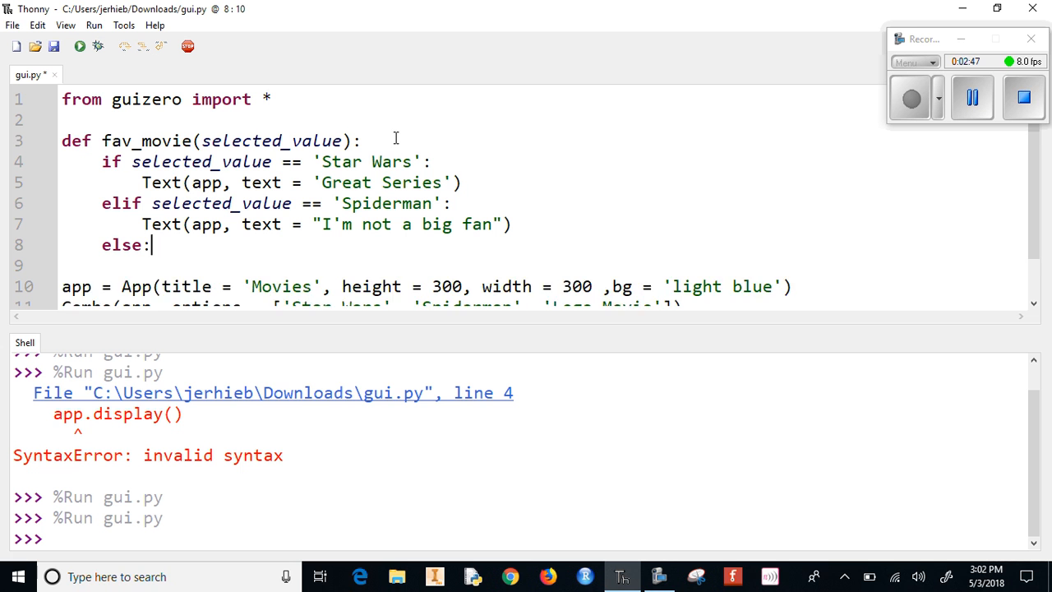
pyautogui.write('Tes')
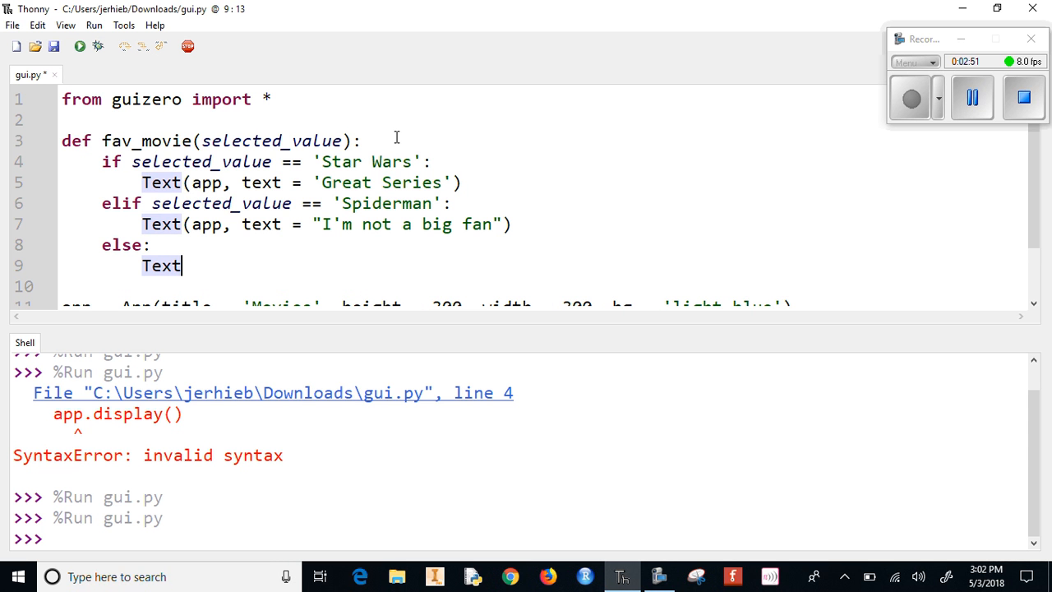
pyautogui.write('(app, text =')
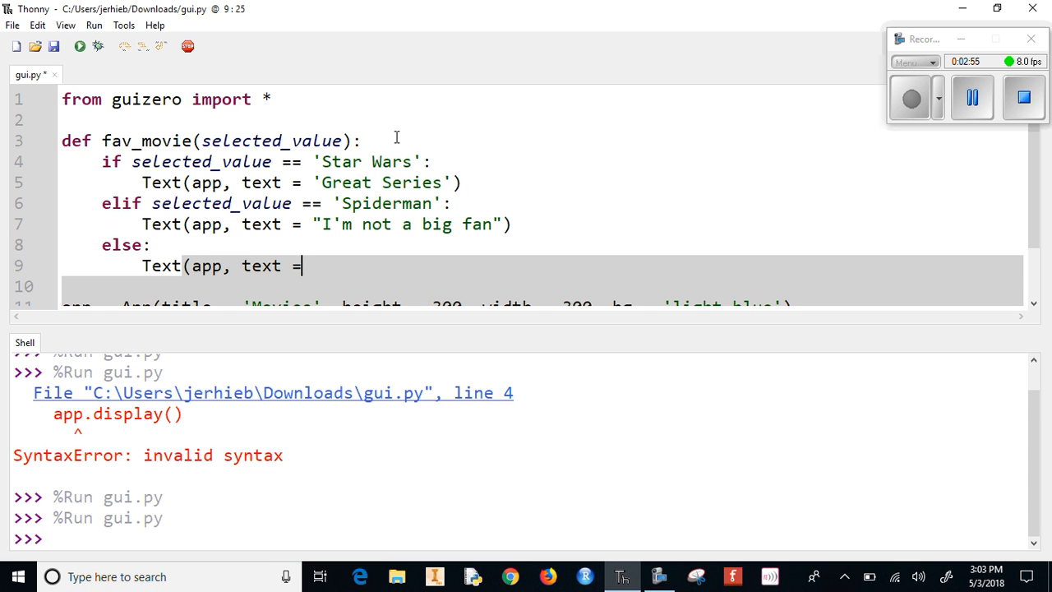
pyautogui.write("'My ki")
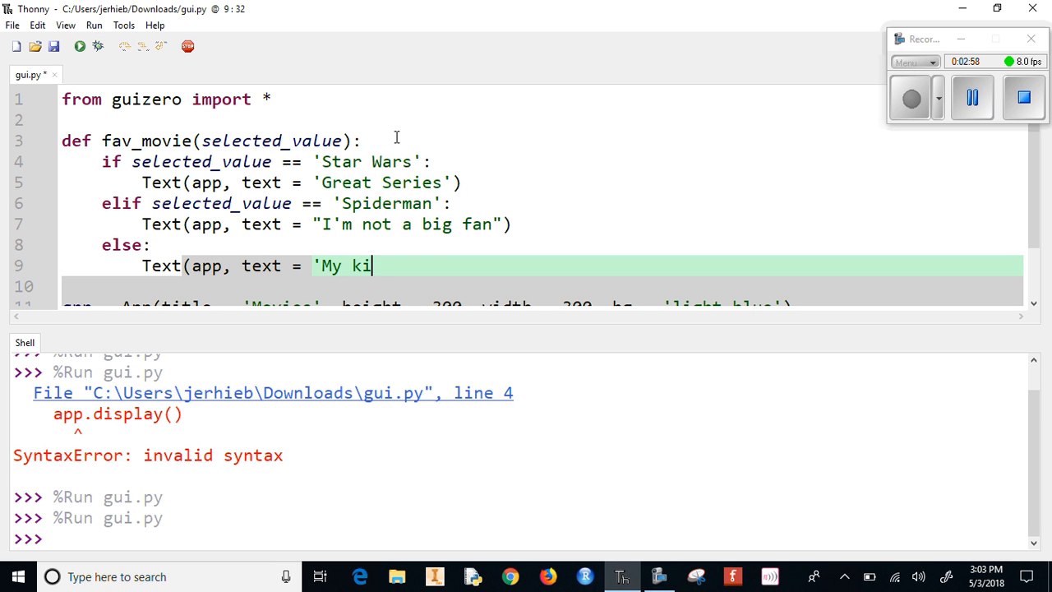
pyautogui.write('ds love Leg')
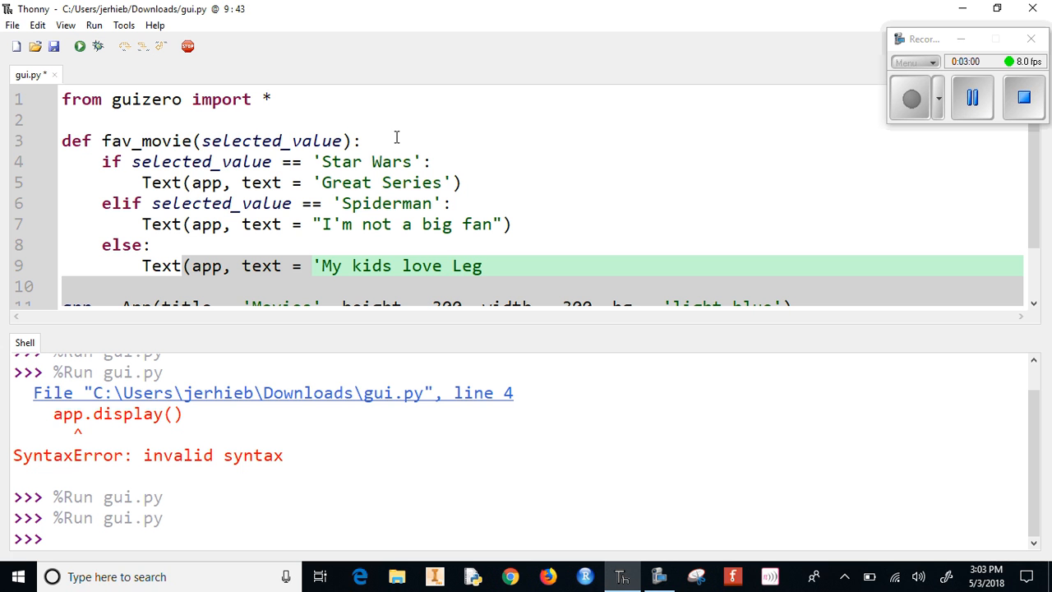
pyautogui.write('o Movies')
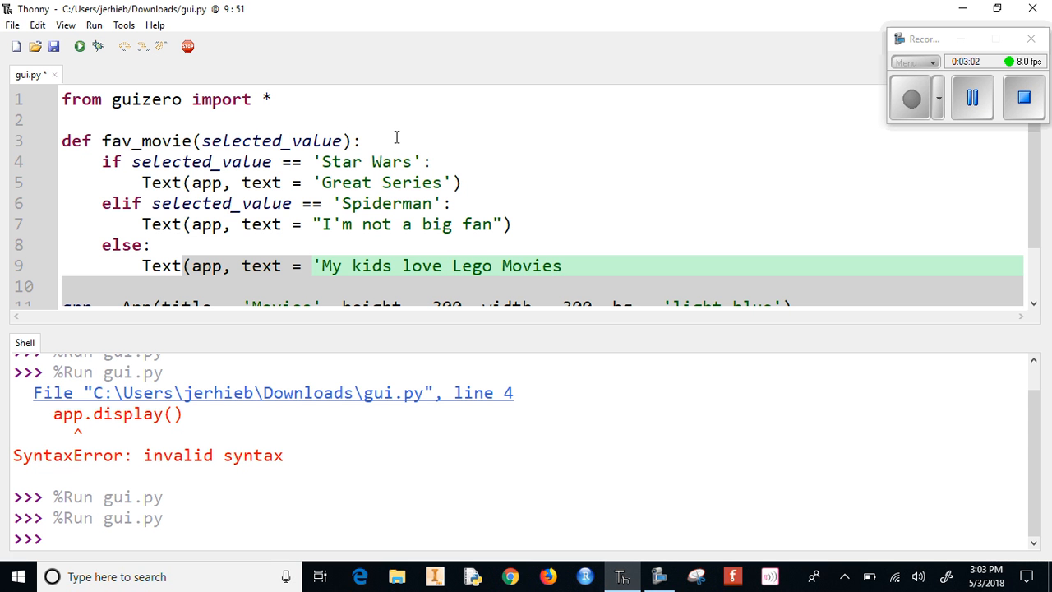
pyautogui.write(')')
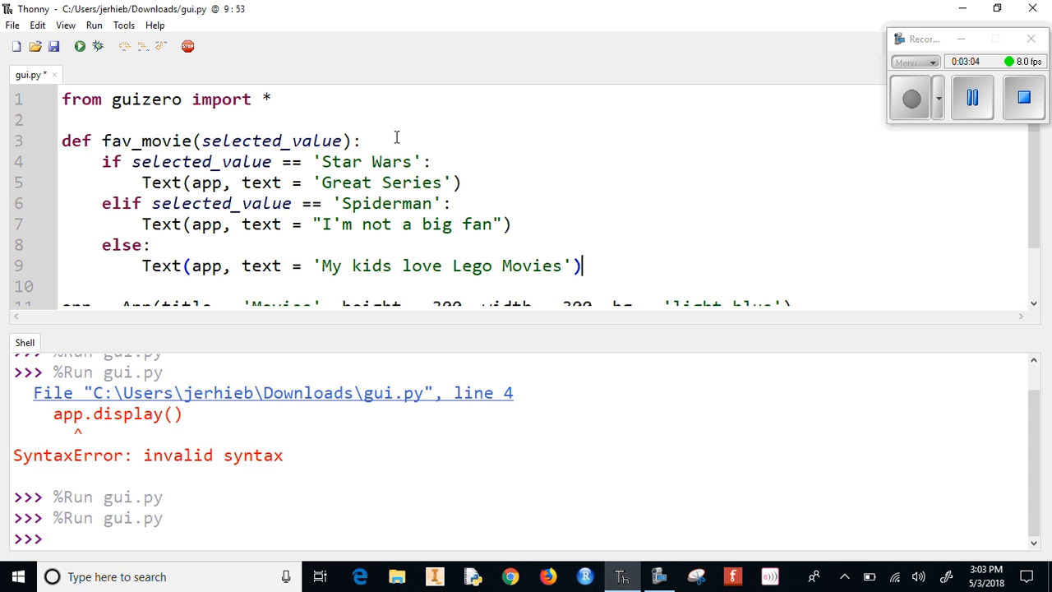
pyautogui.moveTo(80, 46)
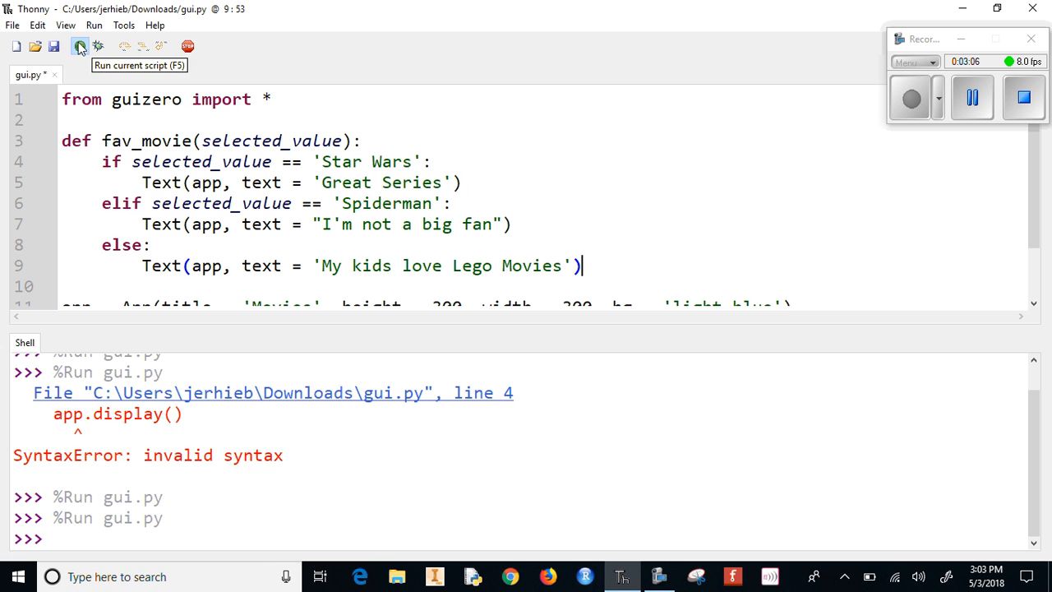
pyautogui.click(80, 46)
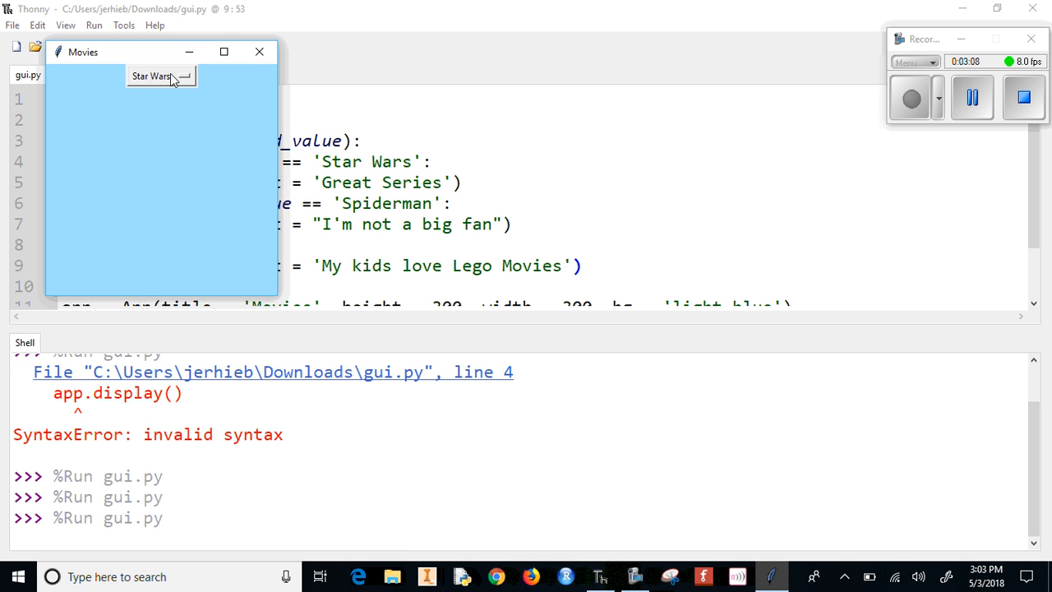
pyautogui.click(152, 75)
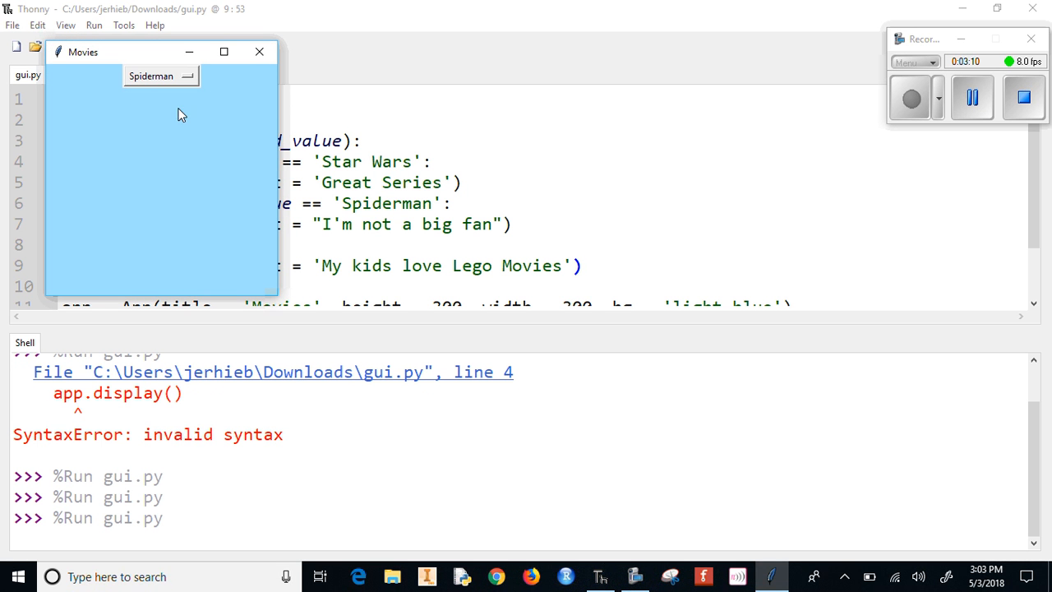
pyautogui.moveTo(152, 59)
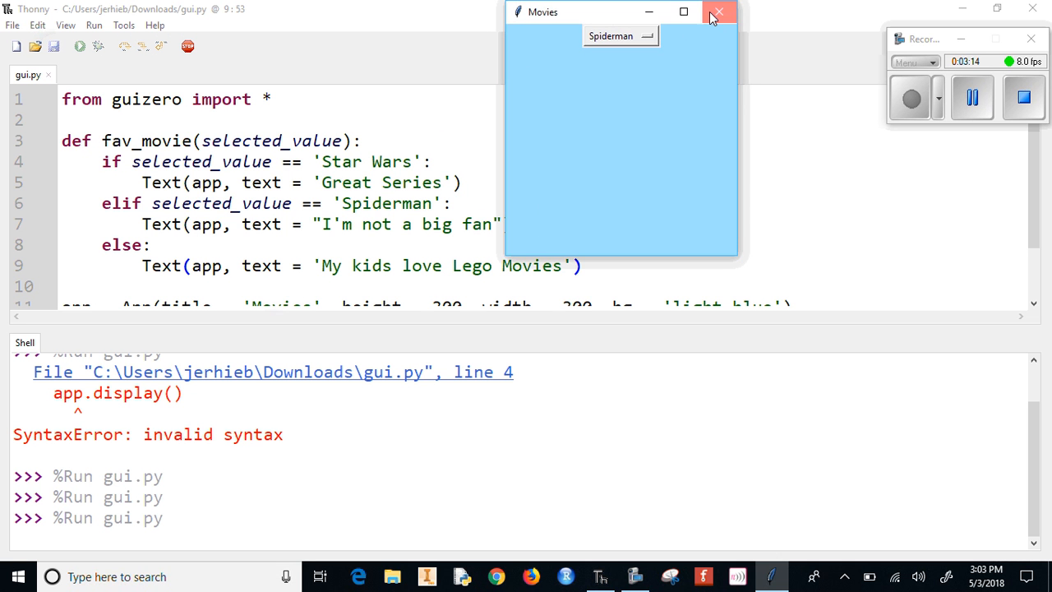
pyautogui.click(718, 12)
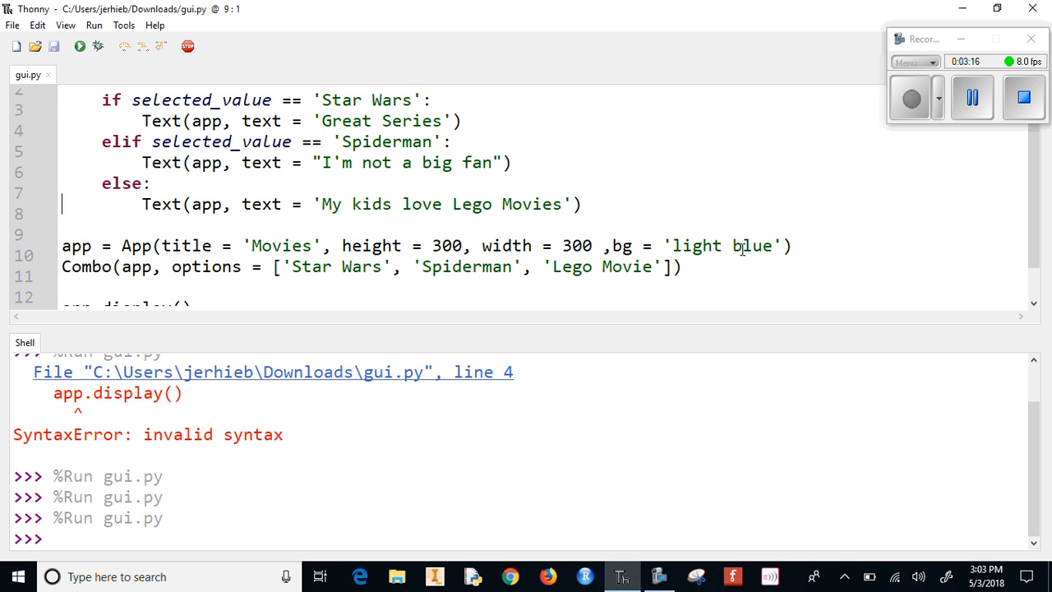
# Add command = fav_movie to the Combo call and run the script
pyautogui.scroll(-3)
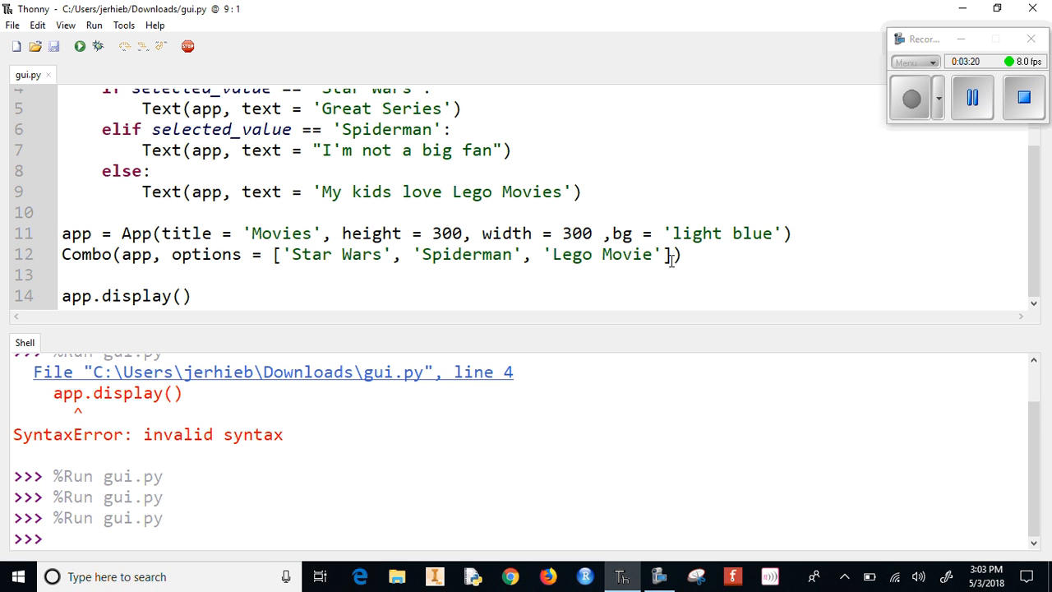
pyautogui.write(',')
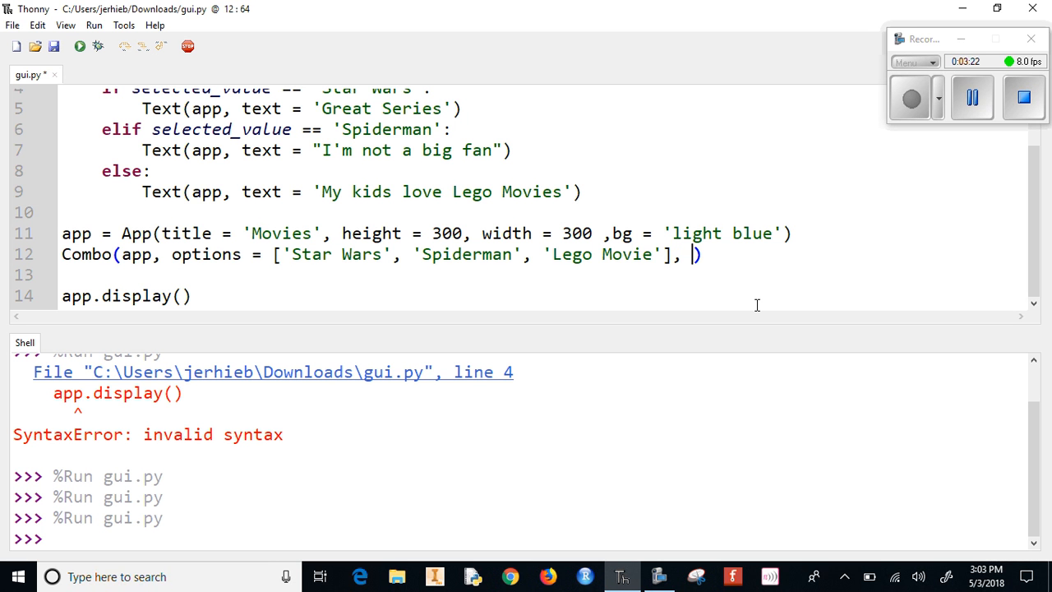
pyautogui.write('command =')
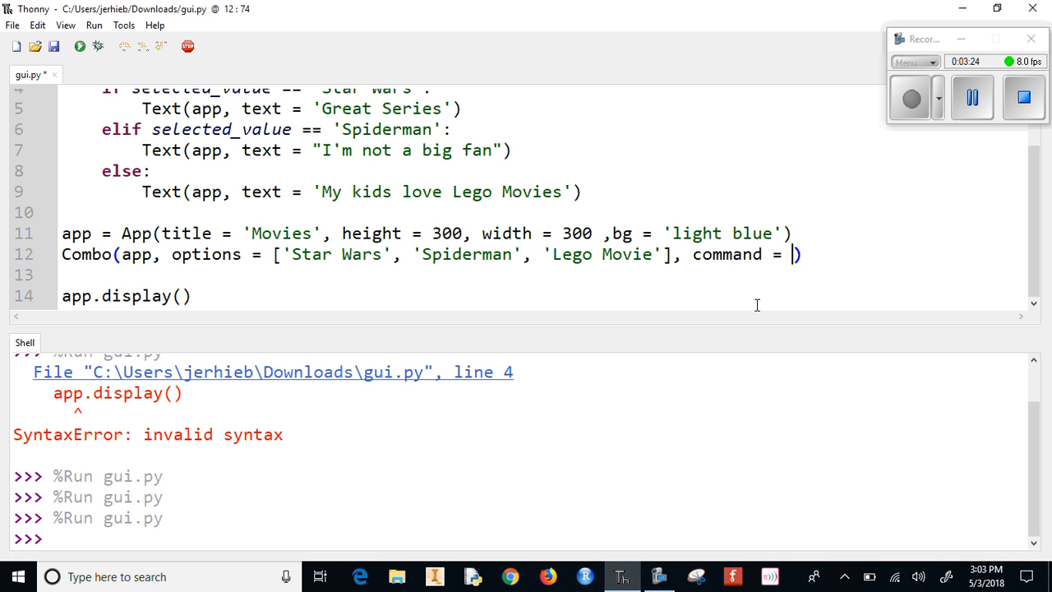
pyautogui.write('fav_')
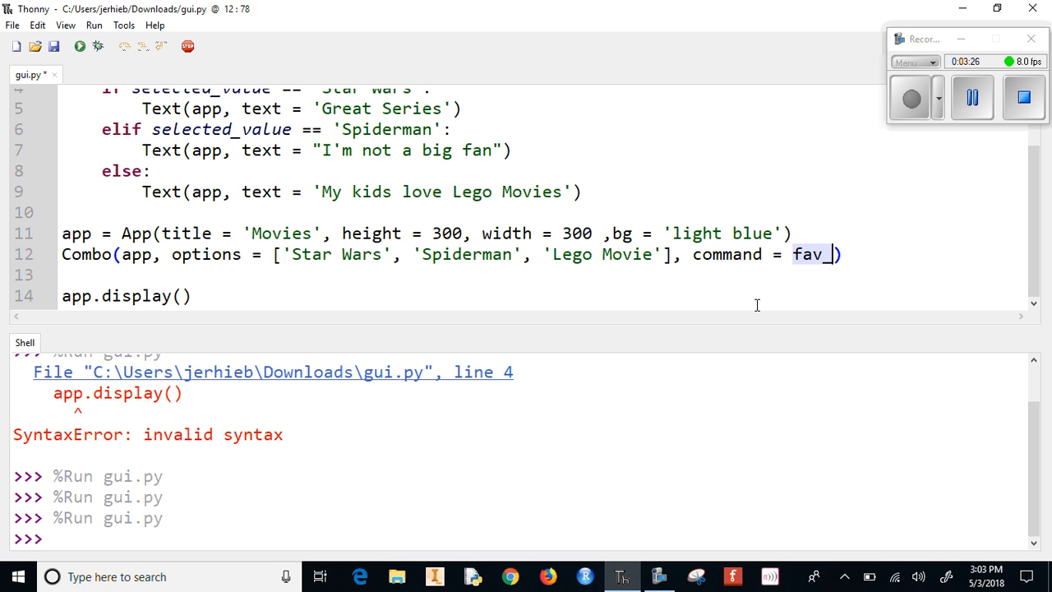
pyautogui.write('movie')
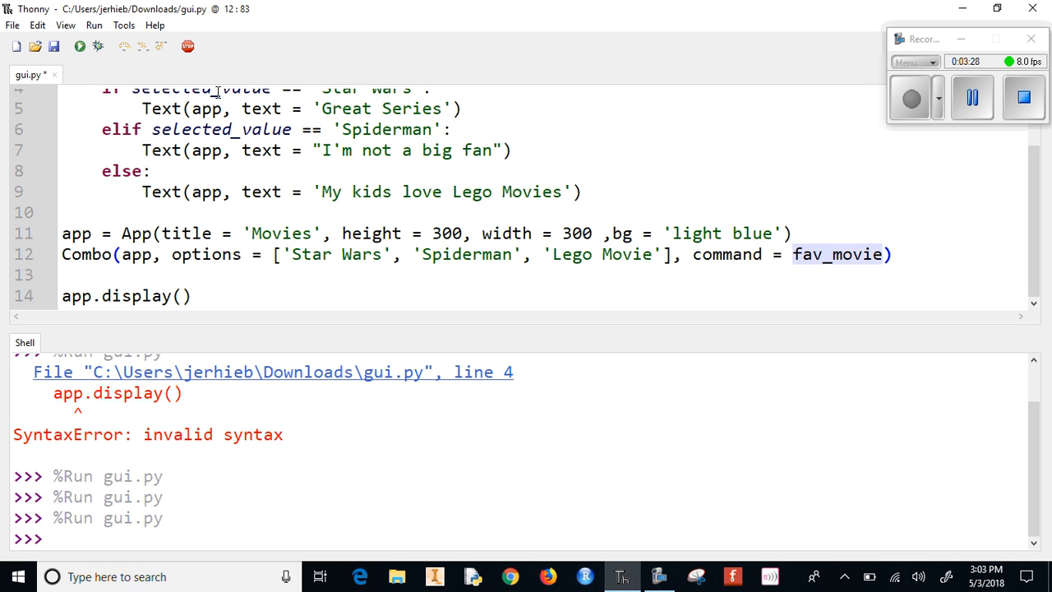
pyautogui.click(78, 46)
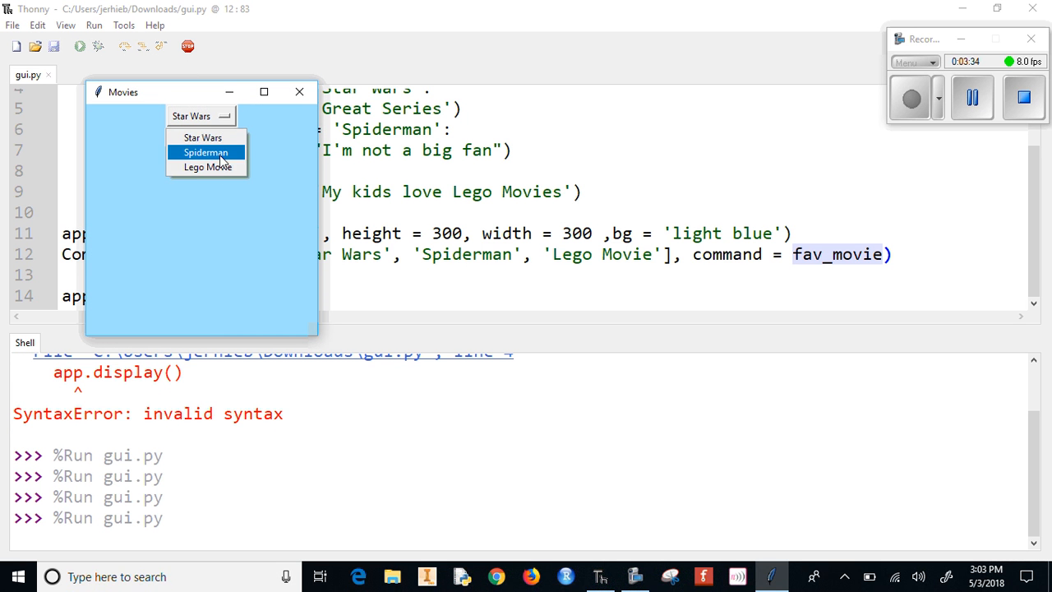
# Select Spiderman from the Movies app's combo box
pyautogui.click(207, 152)
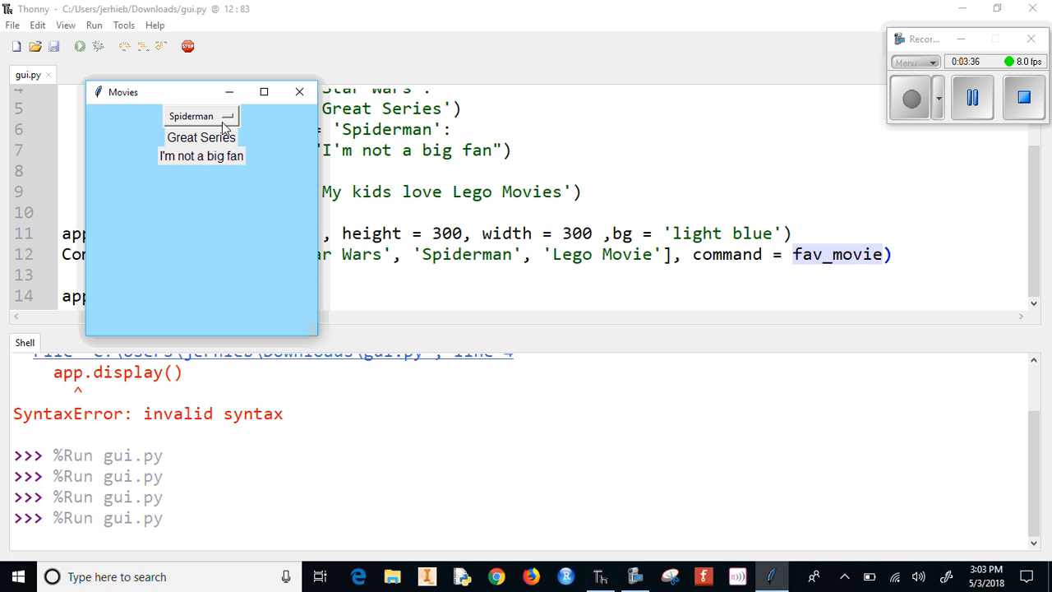
pyautogui.click(200, 174)
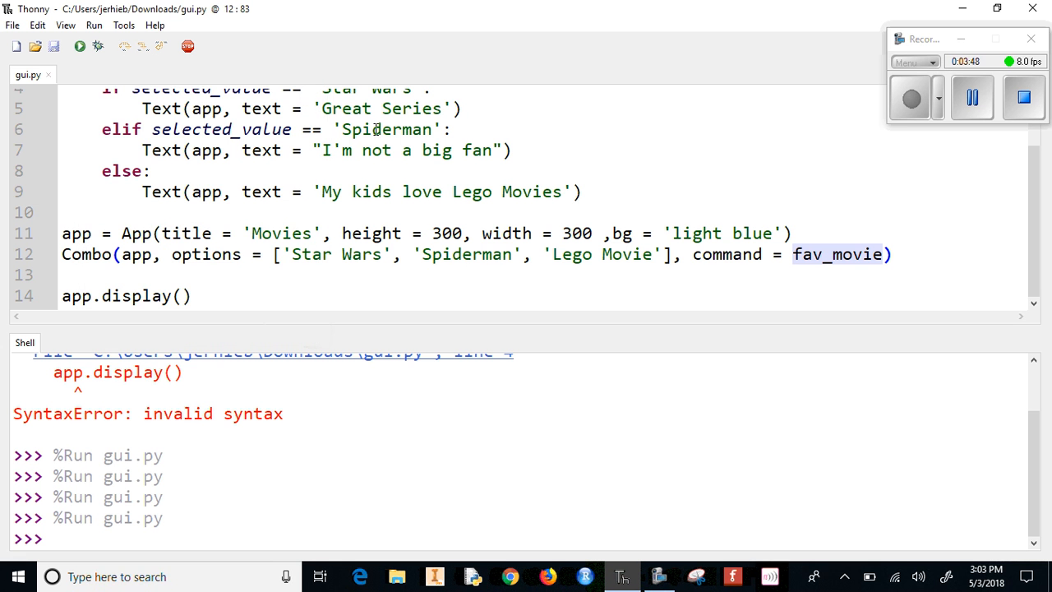
pyautogui.moveTo(605, 147)
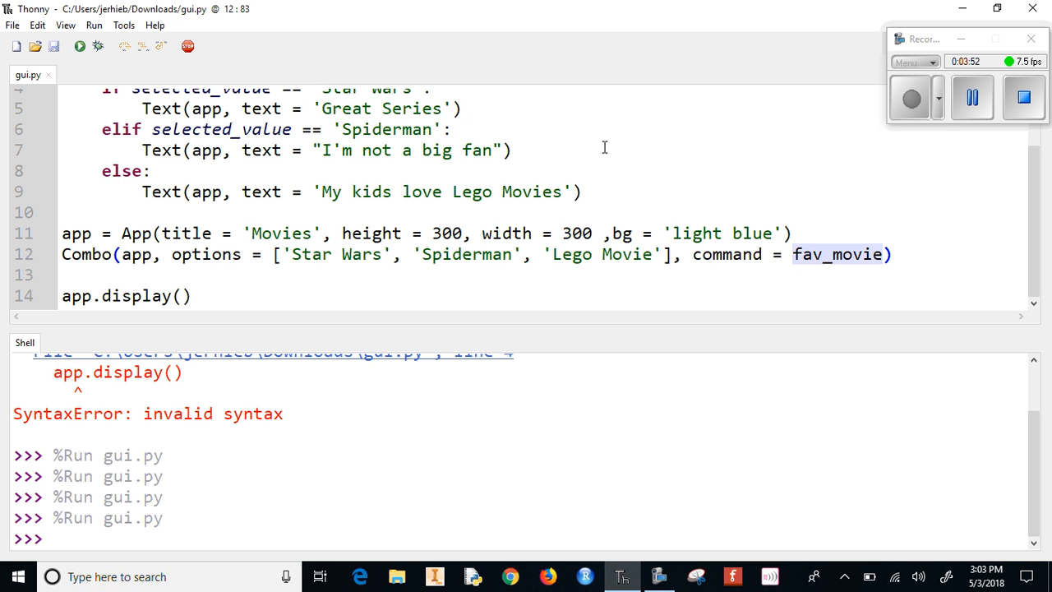
pyautogui.moveTo(467, 246)
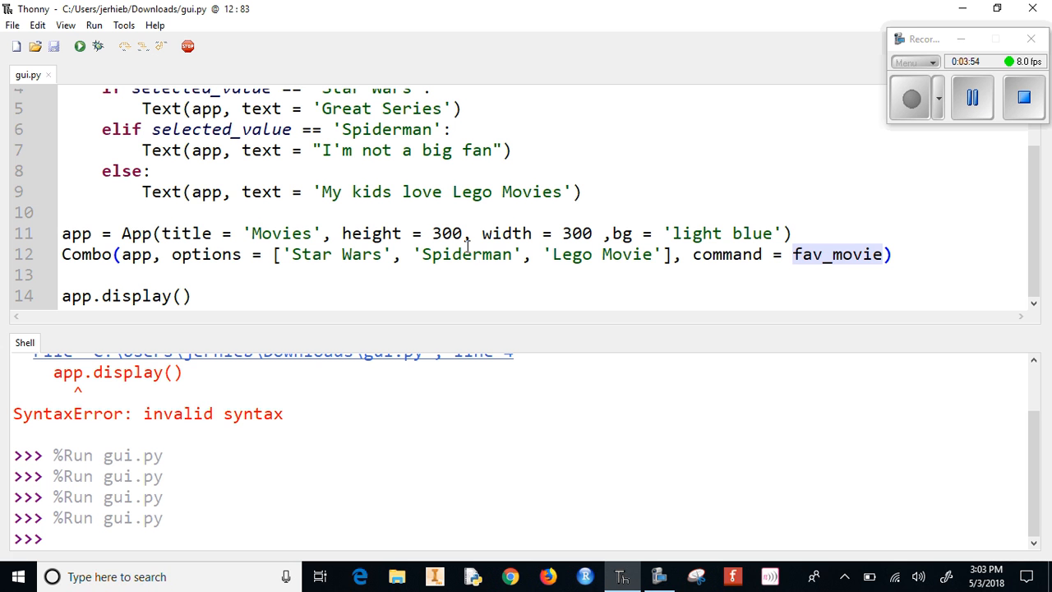
pyautogui.moveTo(668, 223)
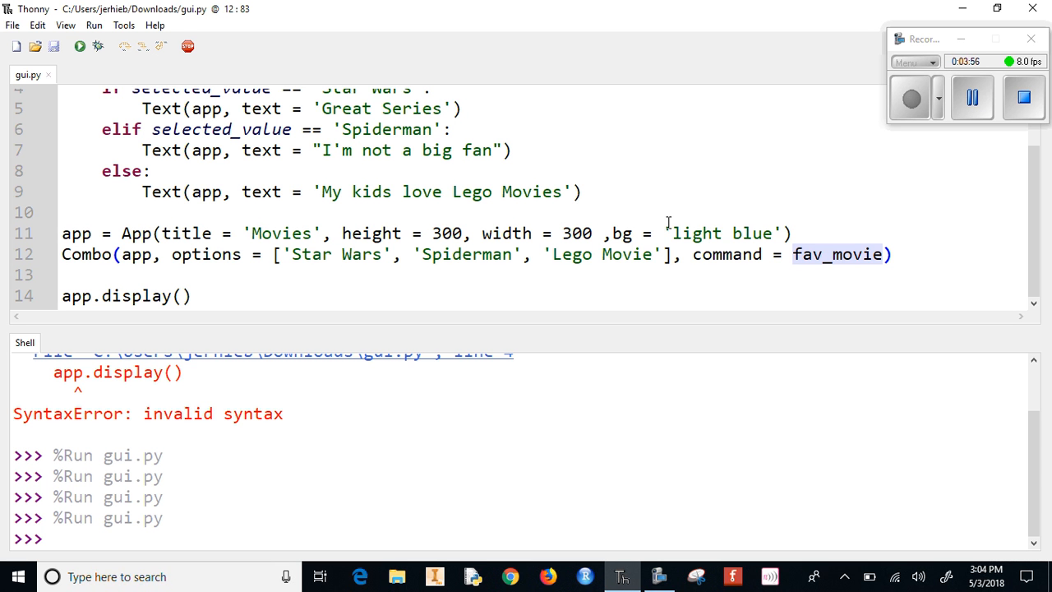
pyautogui.moveTo(877, 214)
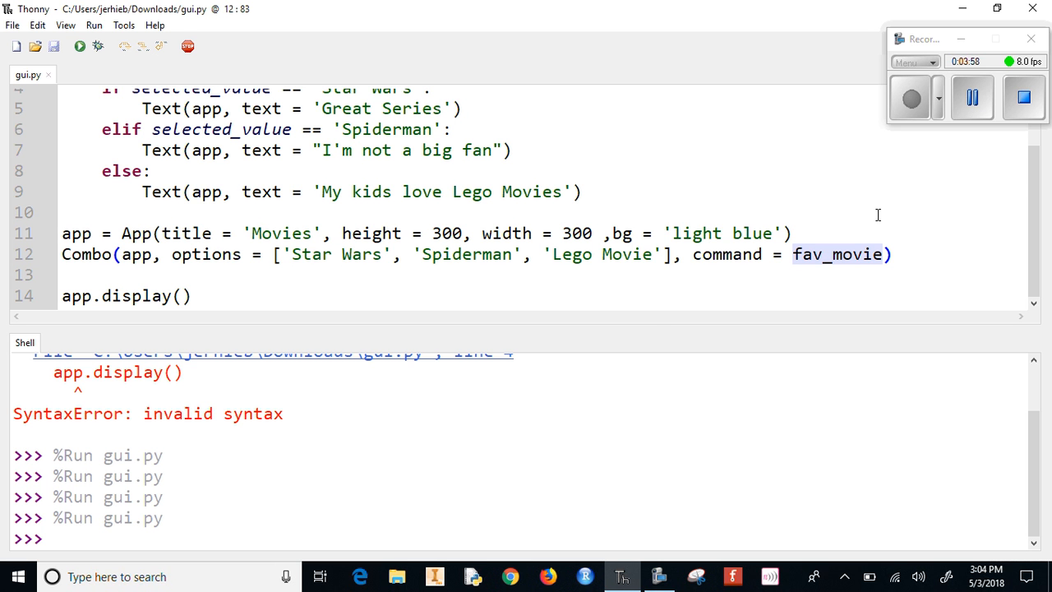
pyautogui.moveTo(977, 159)
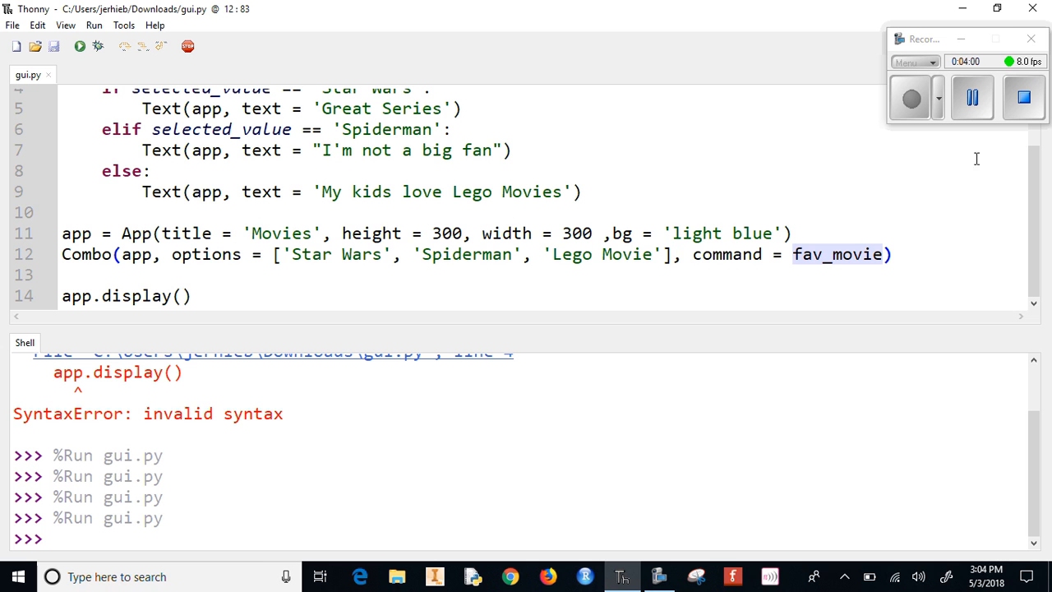